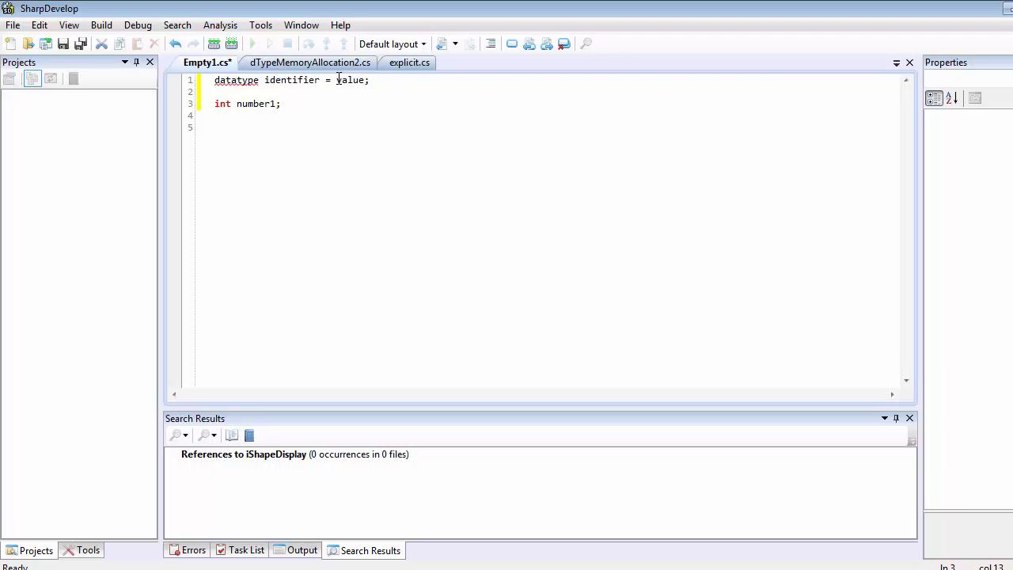
Place the cursor after the int number1 declaration to add room for more code.
{"action": "left_click", "coordinate": [282, 103]}
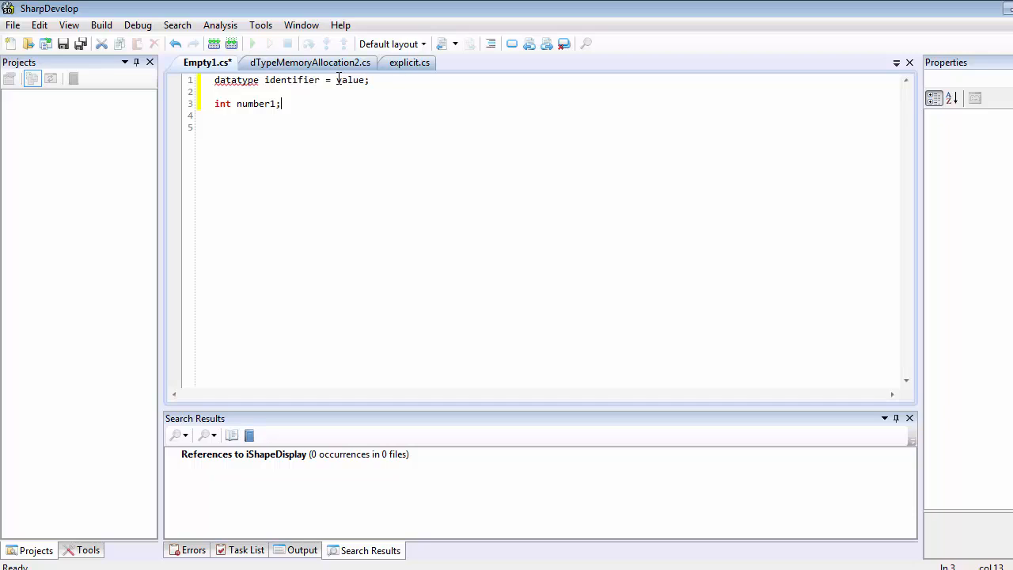
{"action": "mouse_move", "coordinate": [244, 178]}
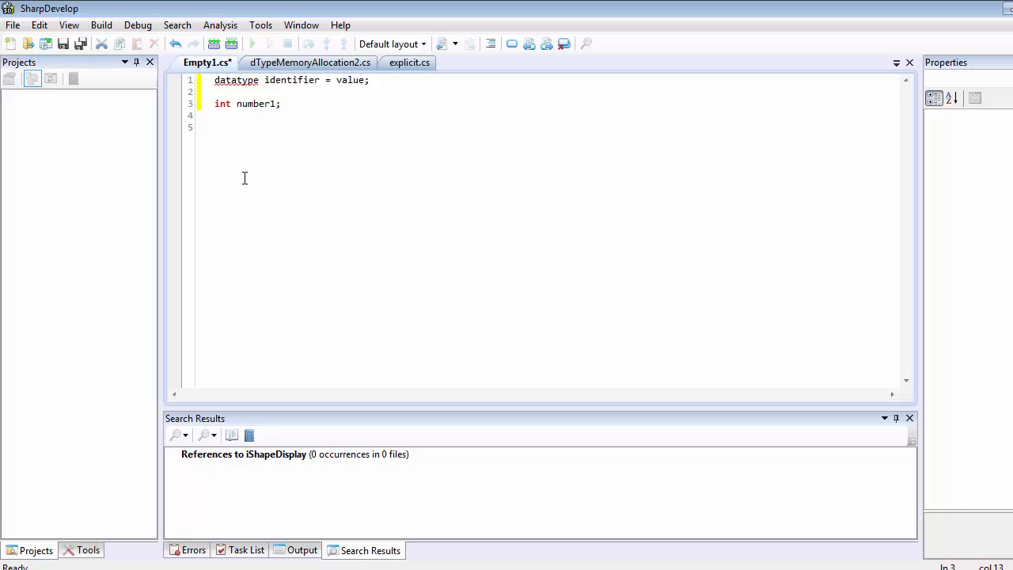
{"action": "mouse_move", "coordinate": [247, 130]}
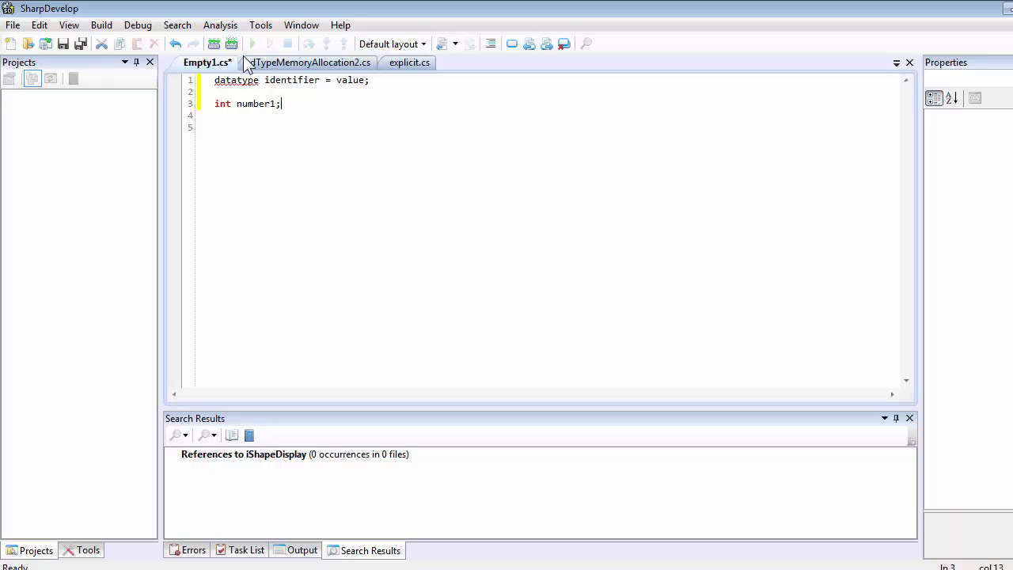
{"action": "mouse_move", "coordinate": [210, 112]}
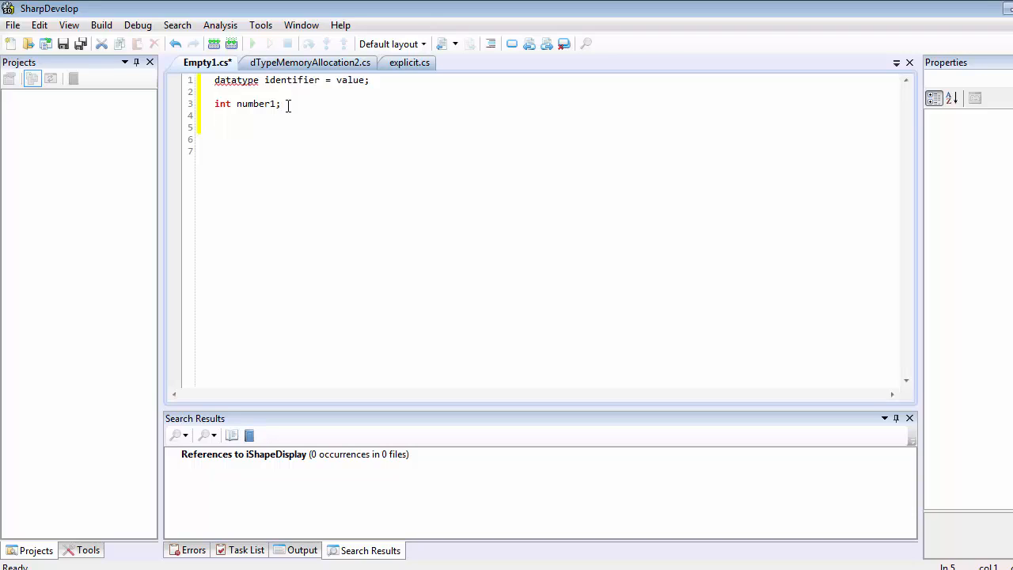
Type the assignment 'number1 = 10;' on the line below the declaration.
{"action": "type", "text": "numbe"}
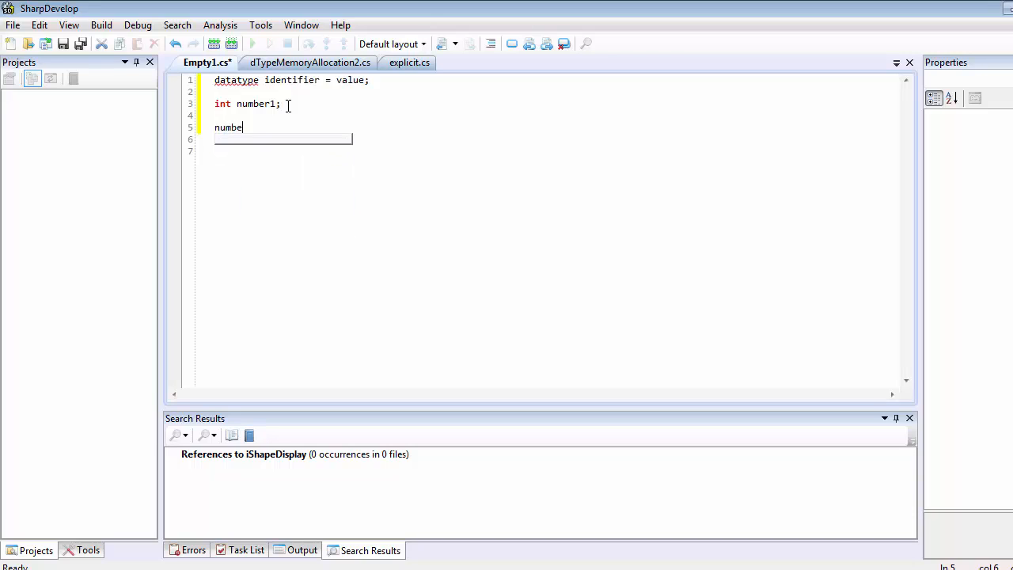
{"action": "type", "text": "r1"}
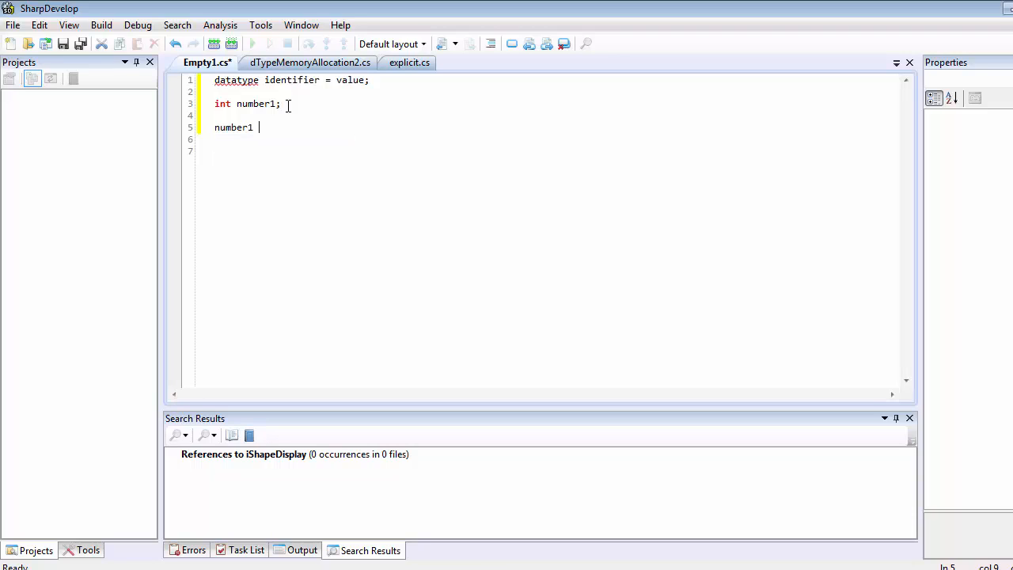
{"action": "type", "text": "= 10"}
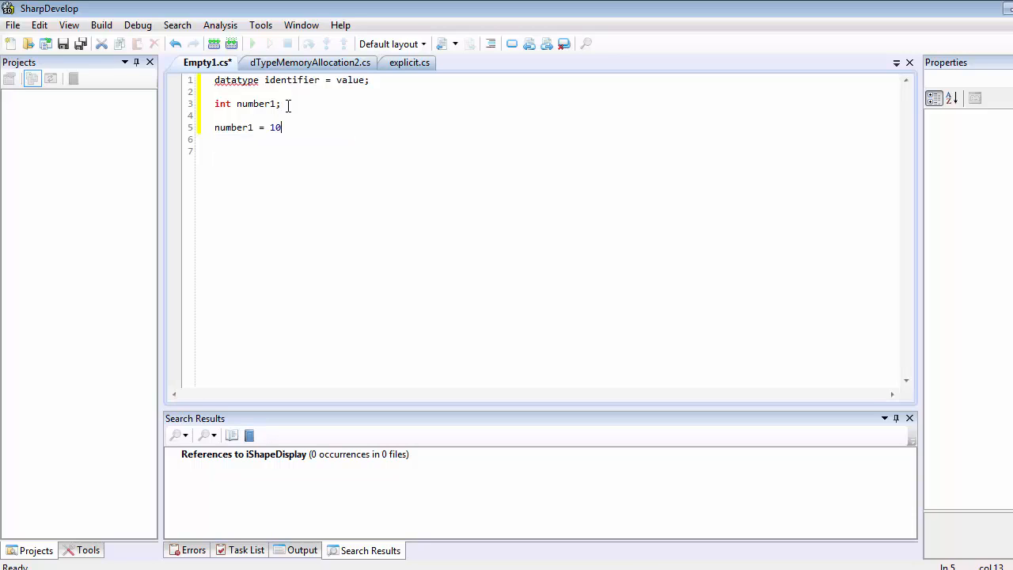
{"action": "type", "text": ";"}
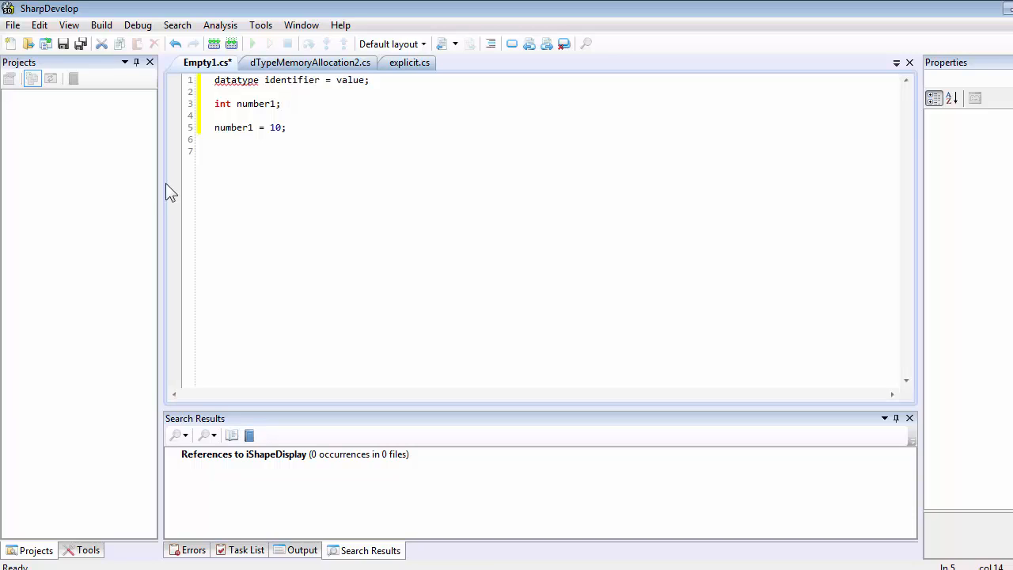
{"action": "left_click", "coordinate": [215, 122]}
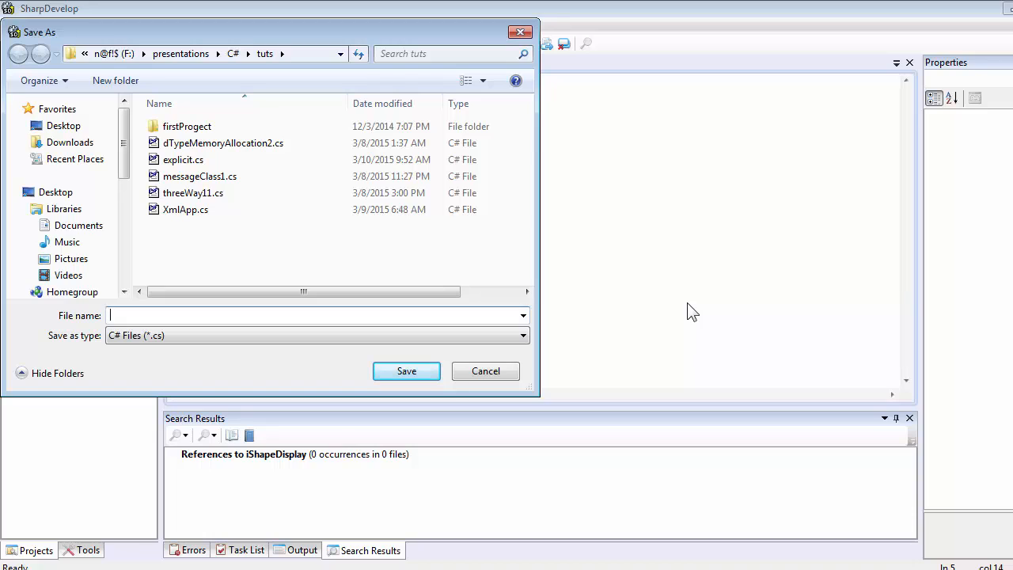
Save the file as variables2.cs in the tuts folder and dismiss the saved notice.
{"action": "type", "text": "variables2."}
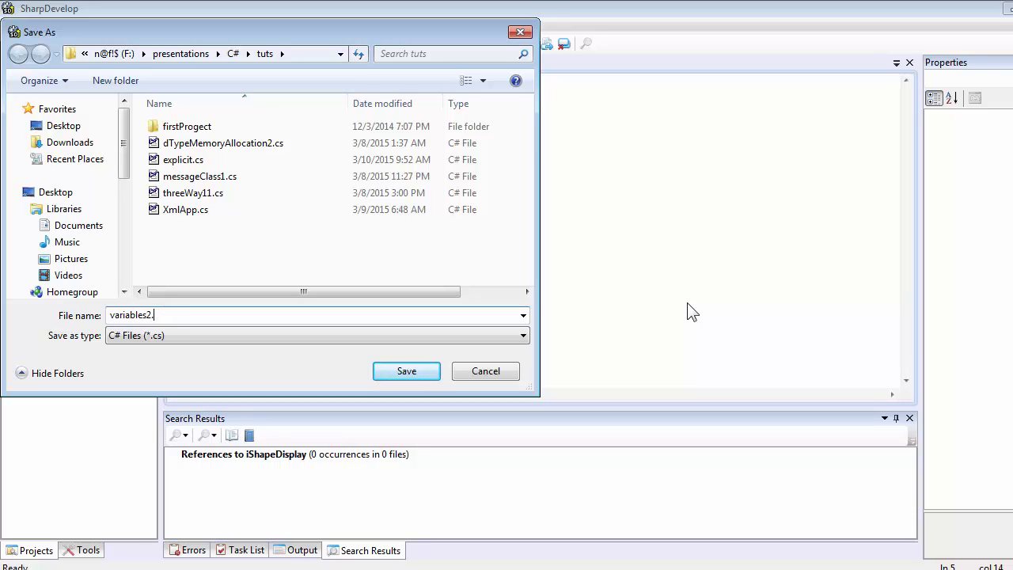
{"action": "key", "text": "Backspace"}
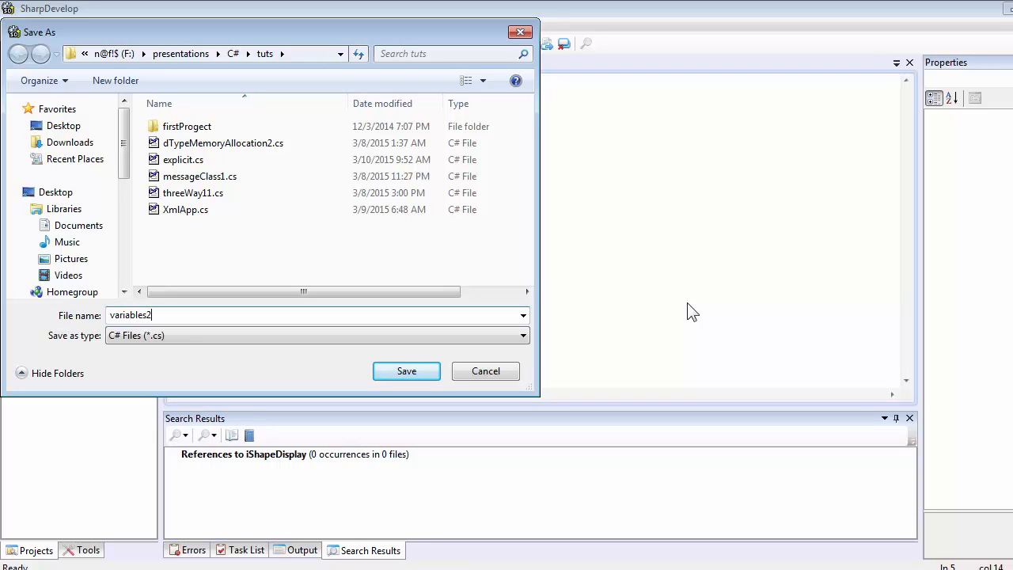
{"action": "mouse_move", "coordinate": [131, 344]}
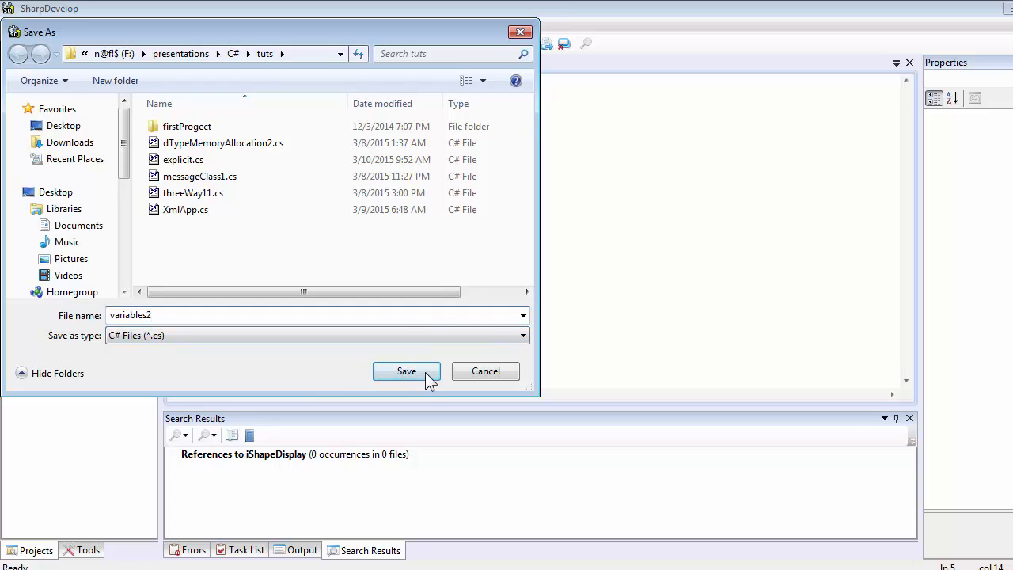
{"action": "left_click", "coordinate": [406, 372]}
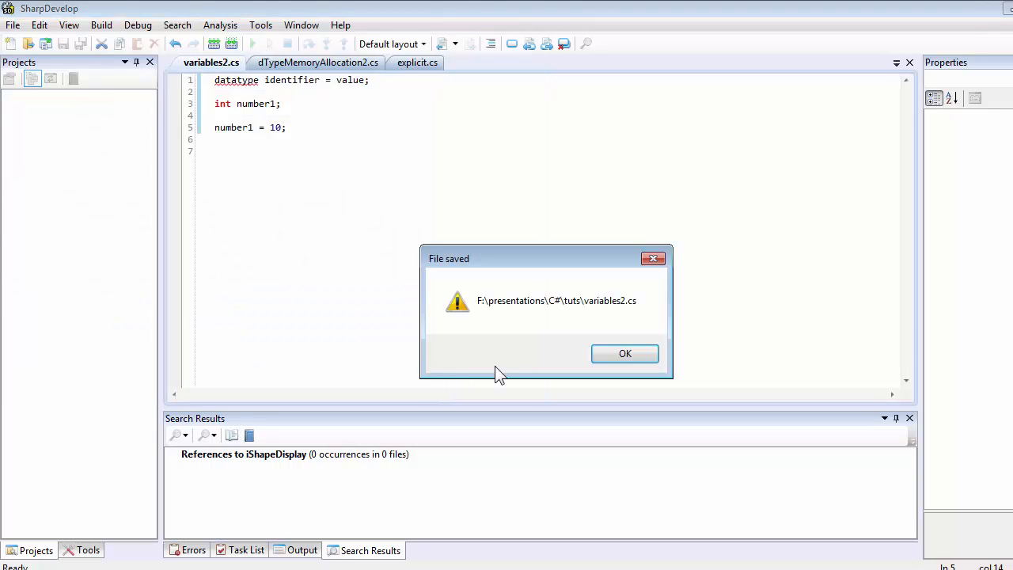
{"action": "left_click", "coordinate": [625, 353]}
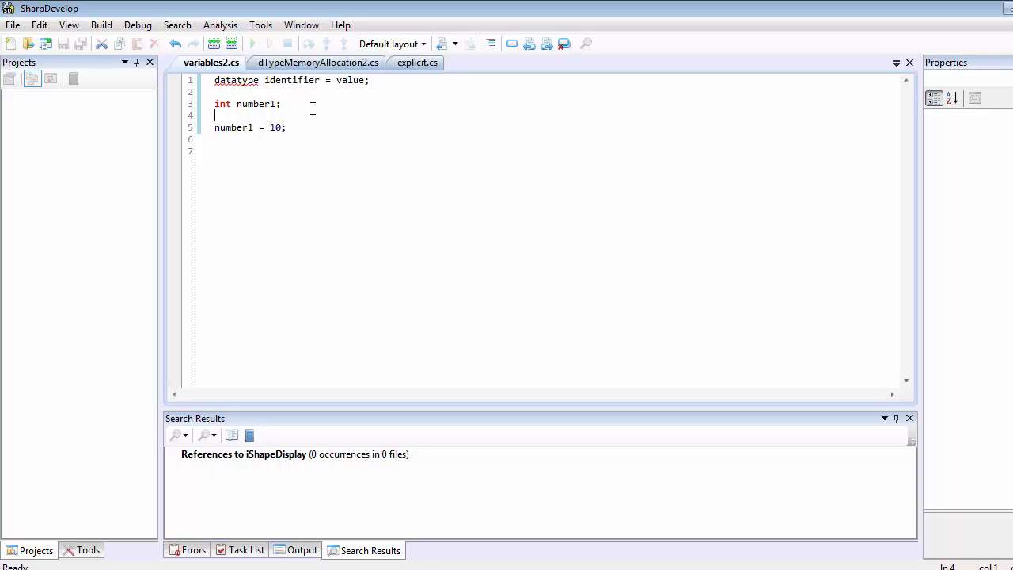
Finish the '//variable declaration' comment on the int number1 line.
{"action": "type", "text": "/"}
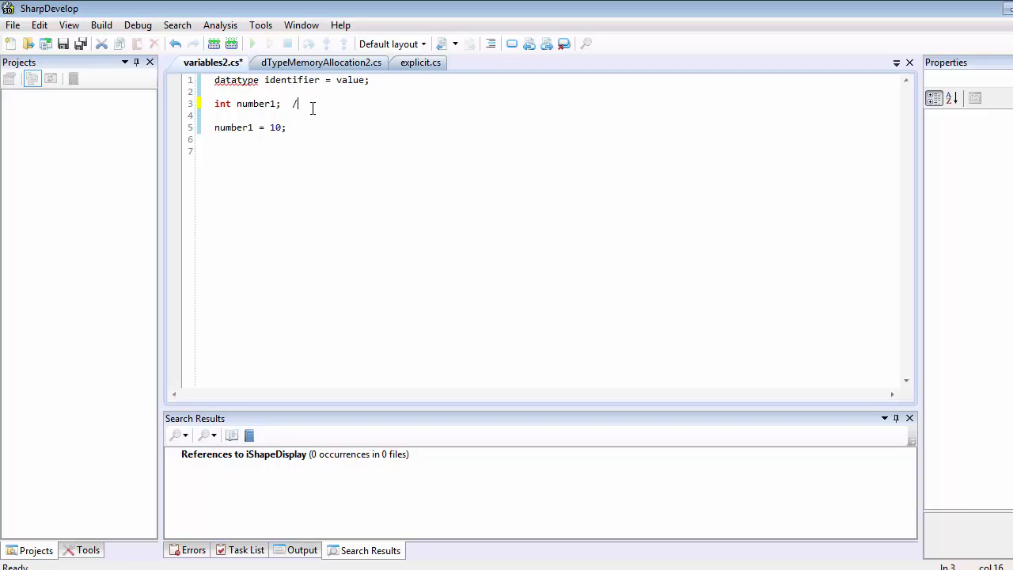
{"action": "type", "text": "/variable decl"}
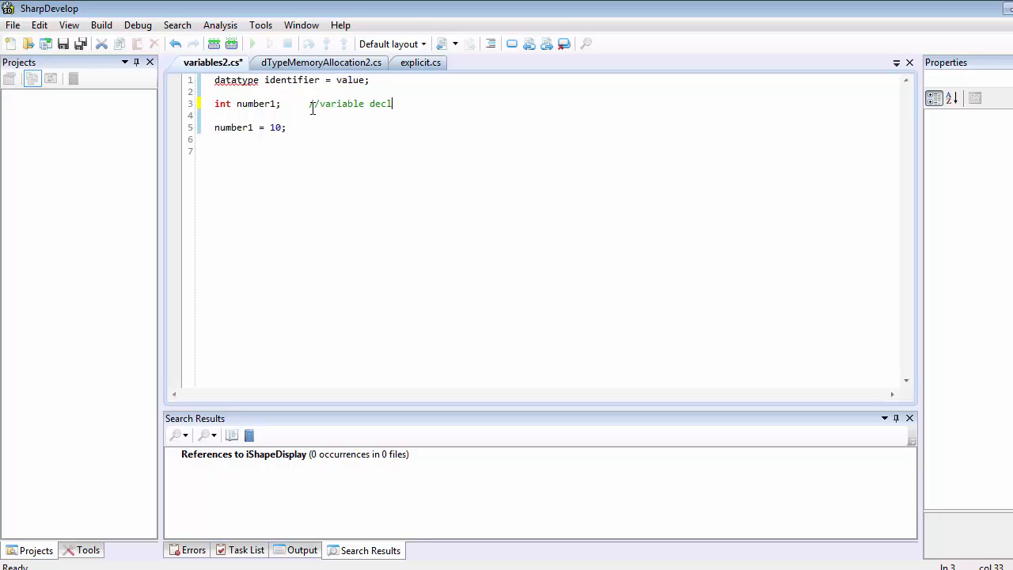
{"action": "type", "text": "aration"}
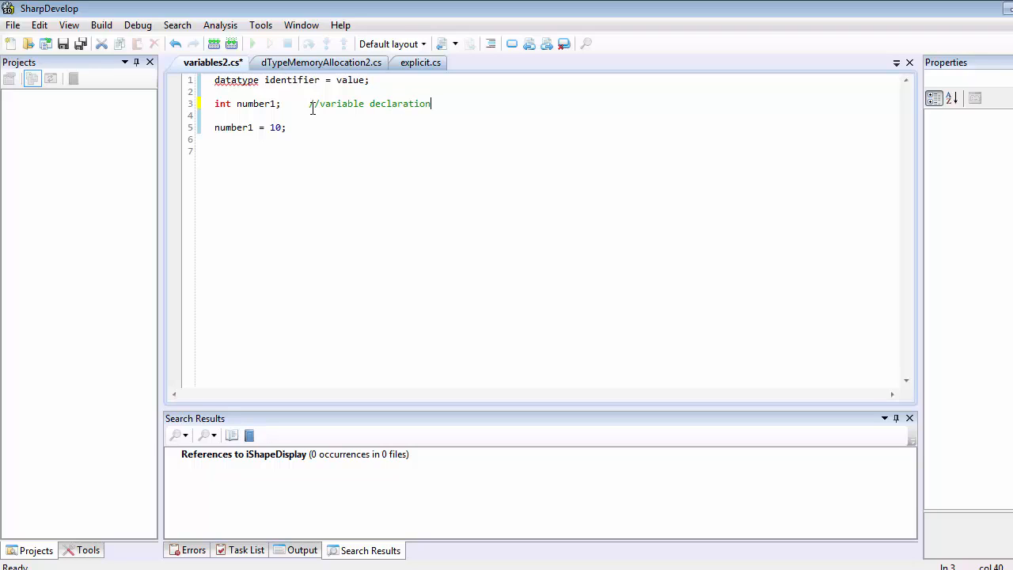
Add the comment '//variable initialization' after 'number1 = 10;'.
{"action": "left_click", "coordinate": [287, 128]}
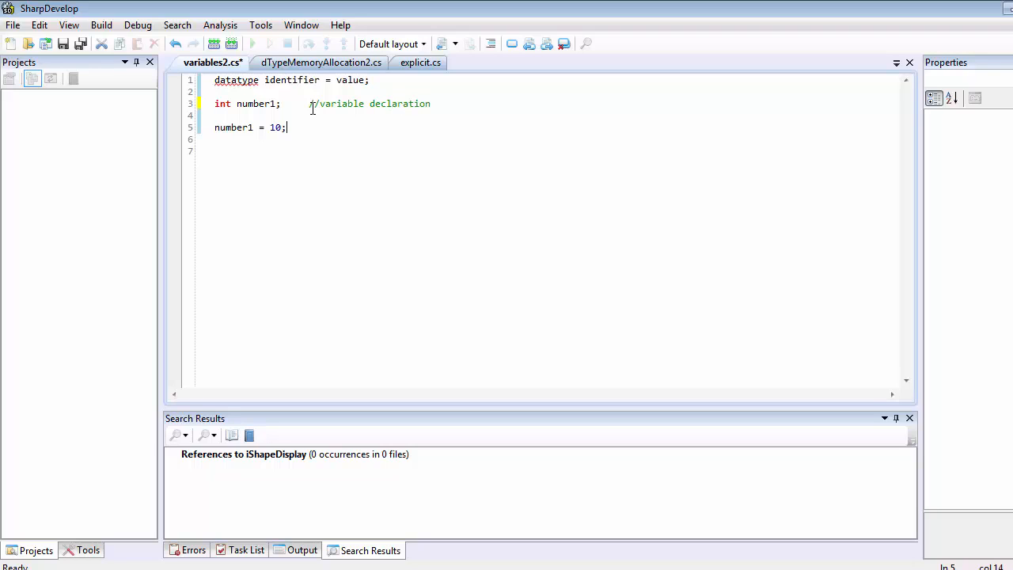
{"action": "type", "text": "//"}
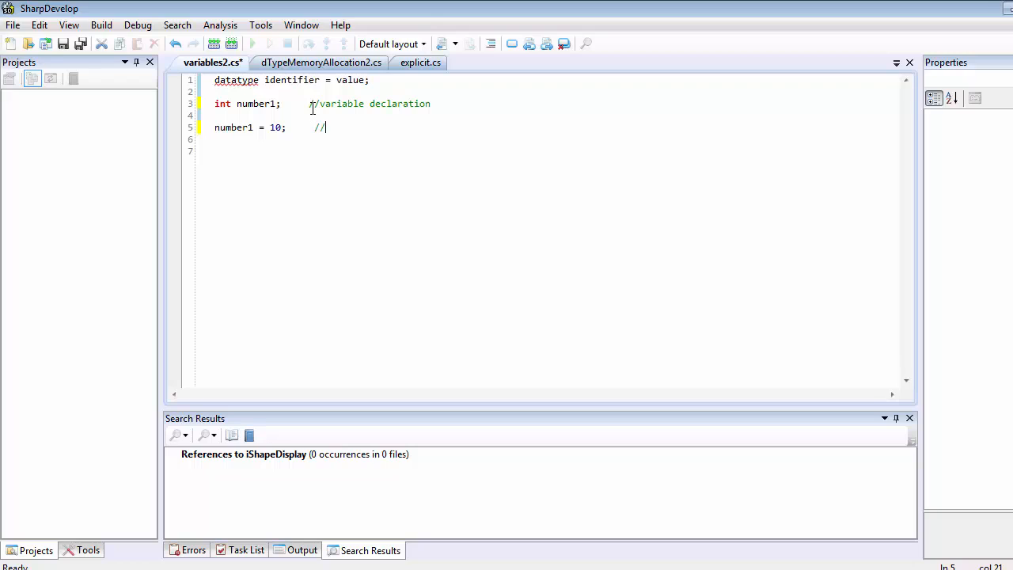
{"action": "type", "text": "va"}
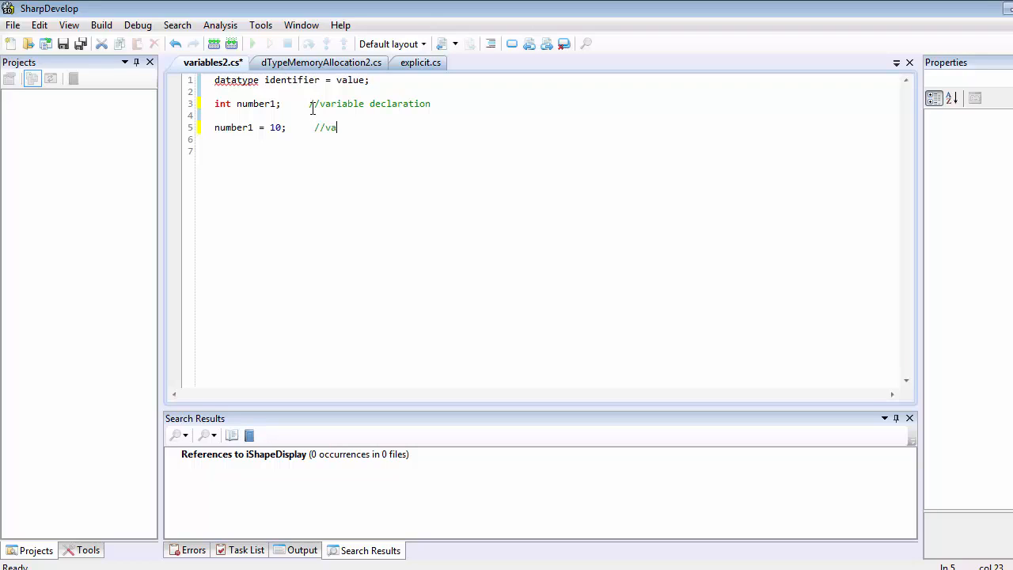
{"action": "type", "text": "riable initi"}
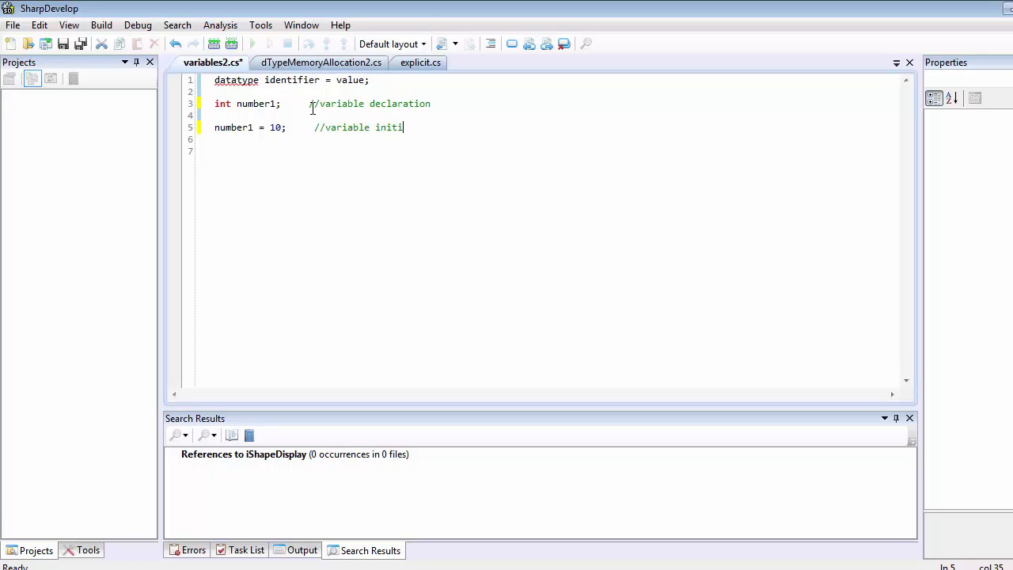
{"action": "type", "text": "z"}
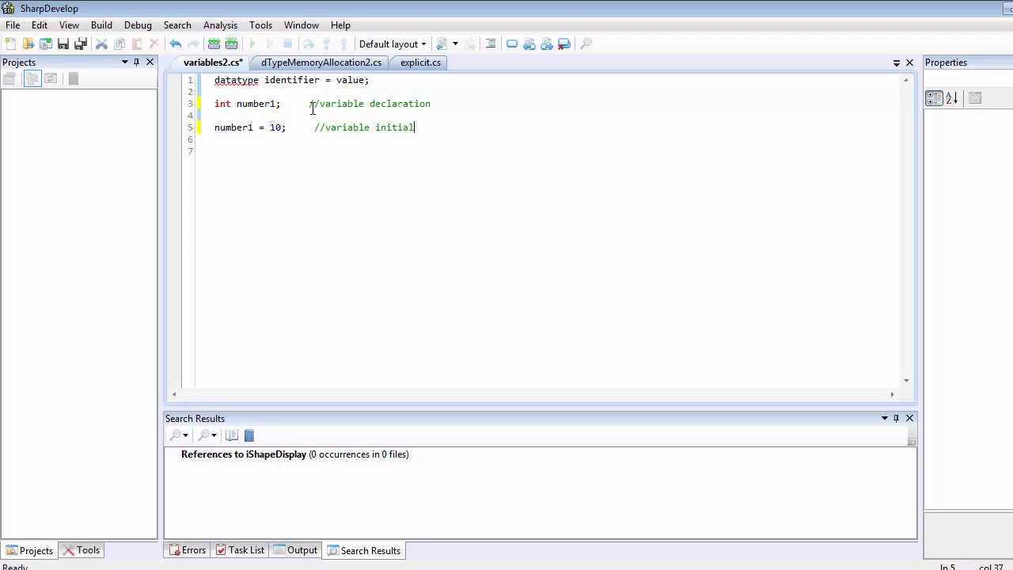
{"action": "type", "text": "ization"}
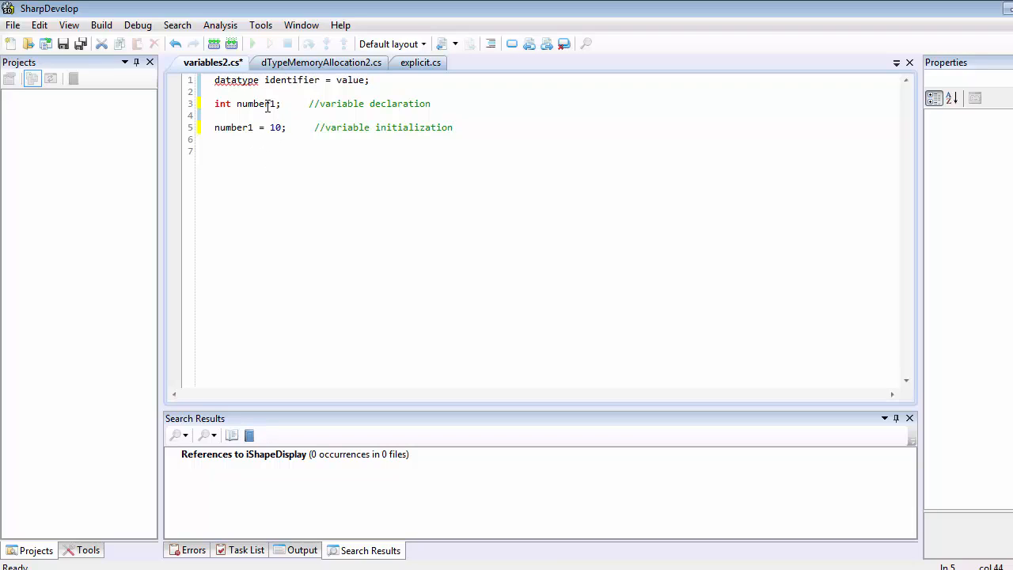
{"action": "mouse_move", "coordinate": [287, 134]}
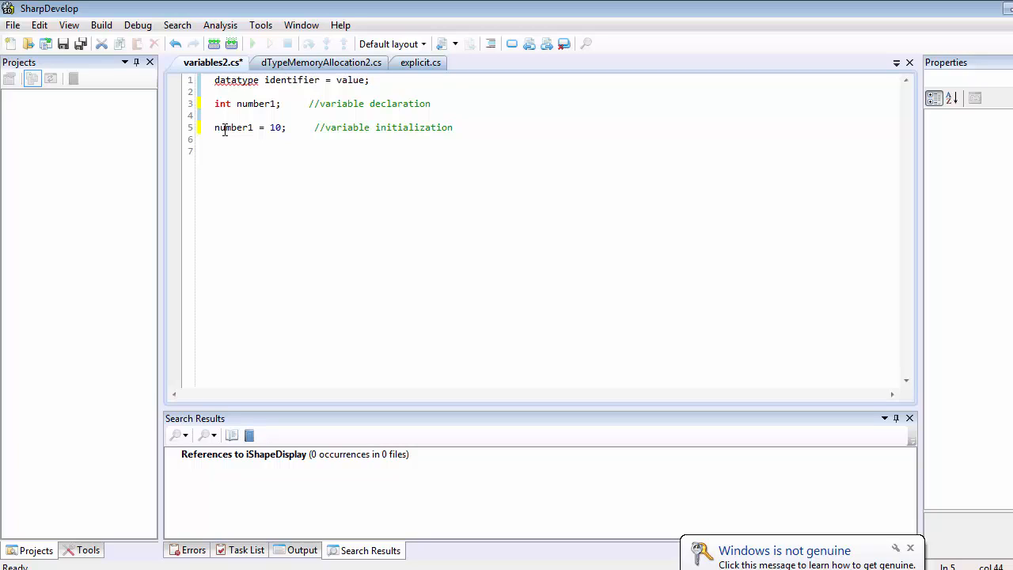
{"action": "left_click", "coordinate": [453, 127]}
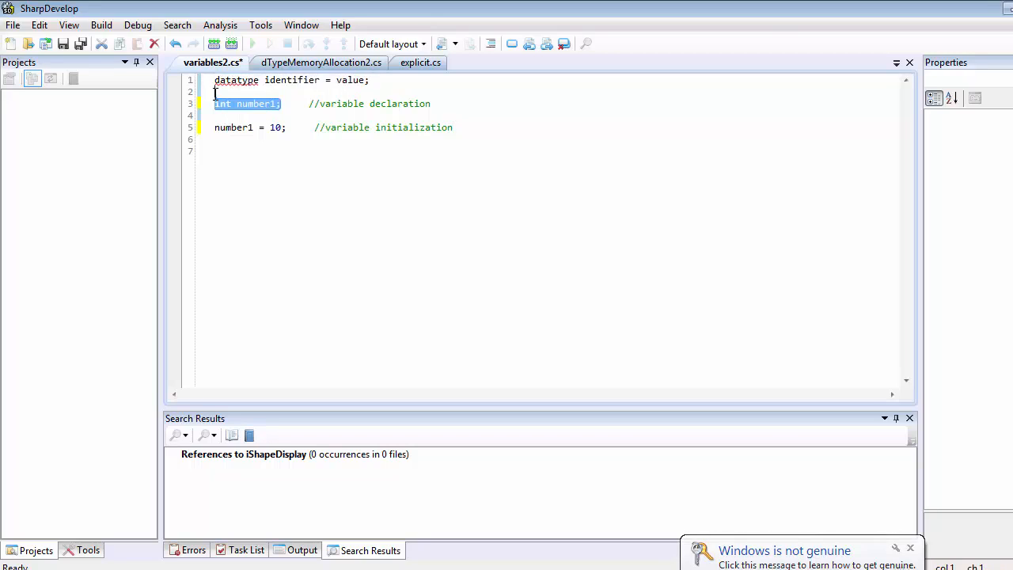
{"action": "mouse_move", "coordinate": [222, 107]}
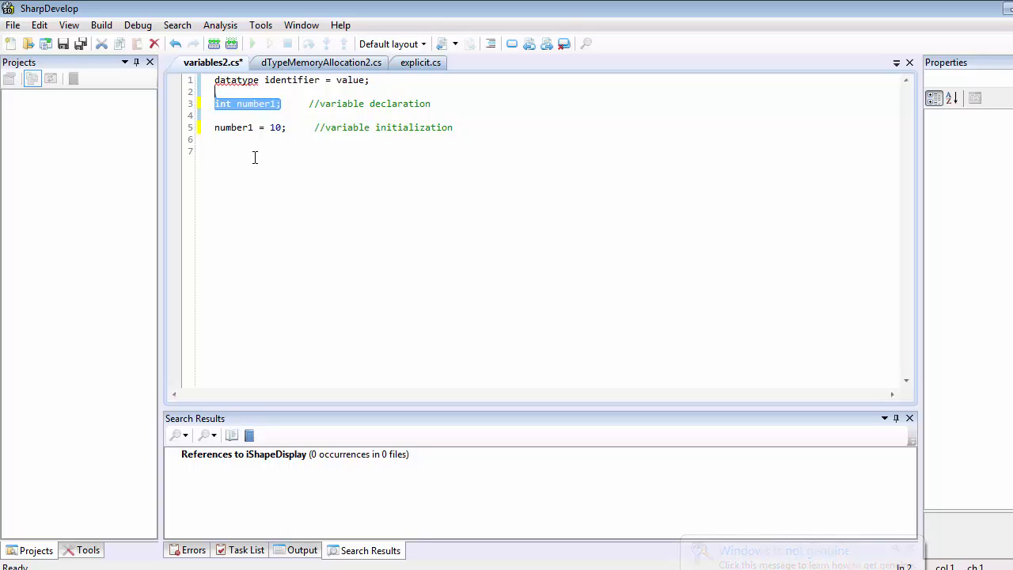
{"action": "mouse_move", "coordinate": [277, 114]}
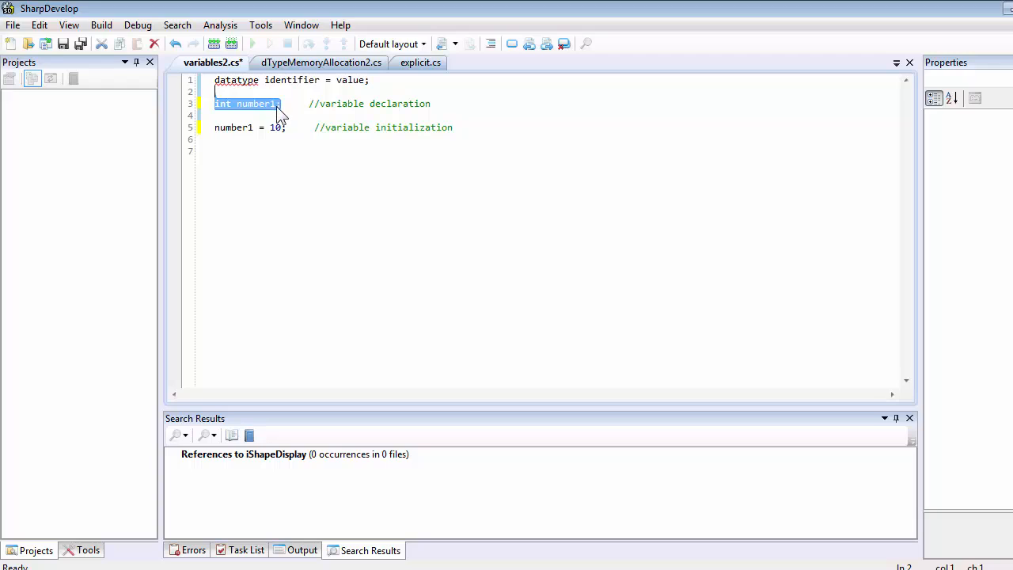
{"action": "left_click", "coordinate": [291, 128]}
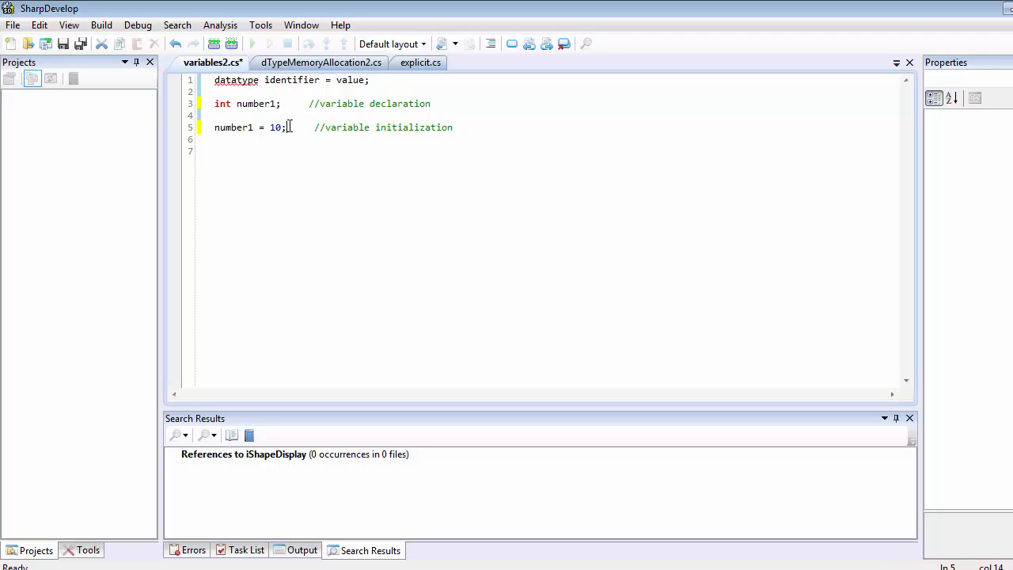
{"action": "left_click_drag", "start_coordinate": [287, 127], "coordinate": [214, 128]}
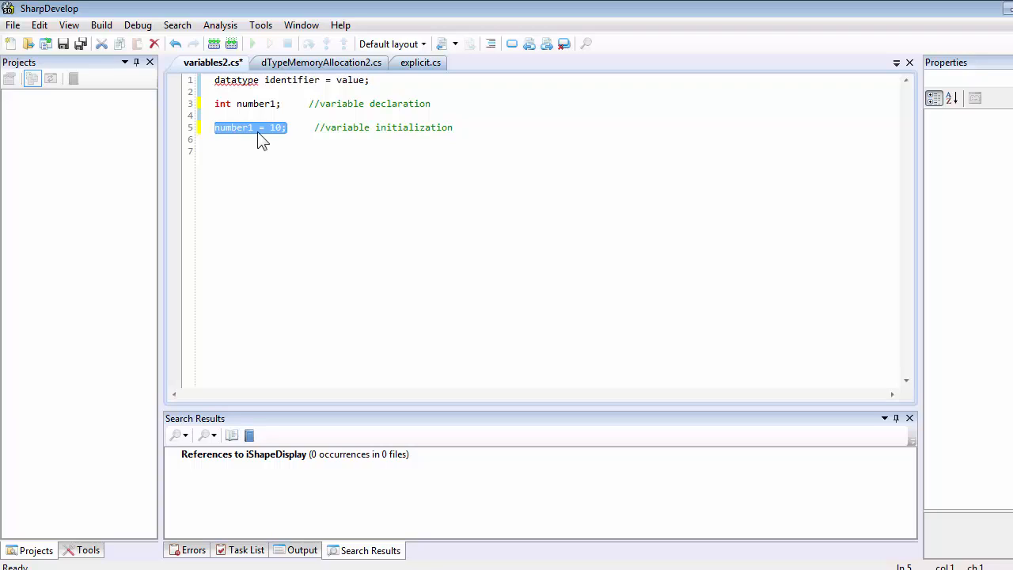
{"action": "mouse_move", "coordinate": [277, 136]}
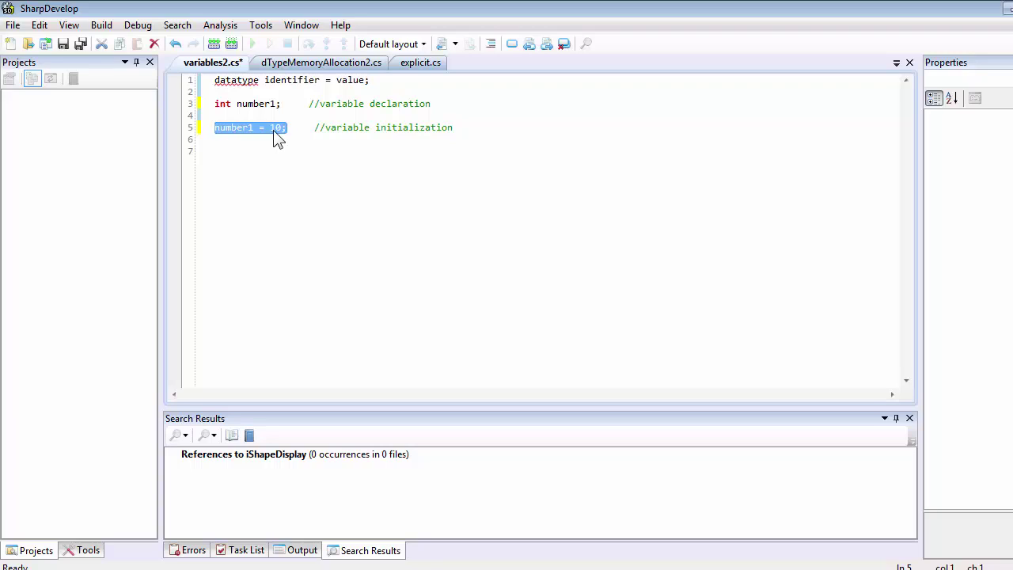
Delete the 'datatype identifier = value;' template line and select the assigned value 10.
{"action": "left_click", "coordinate": [285, 127]}
{"action": "type", "text": "0"}
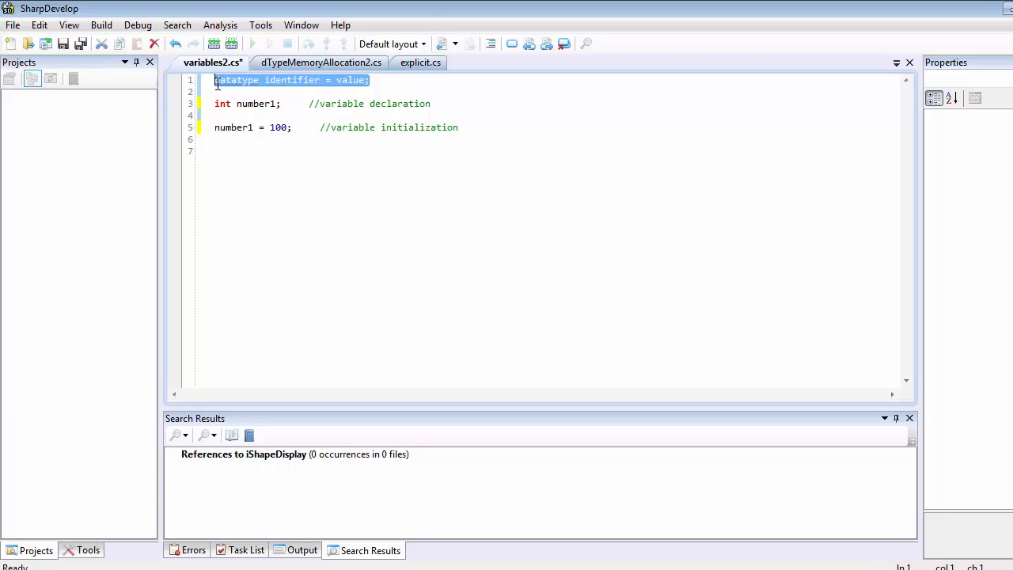
{"action": "key", "text": "Delete"}
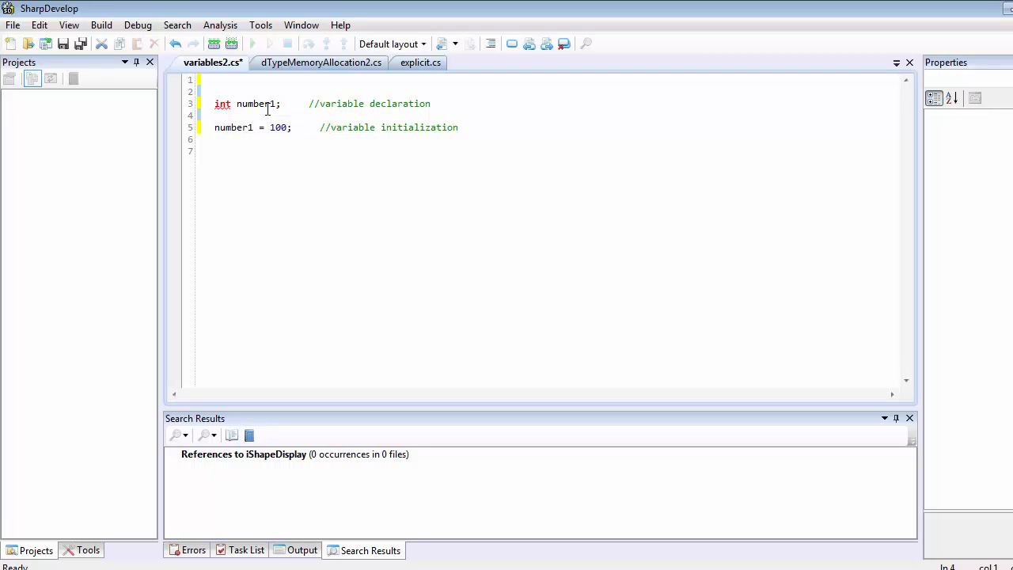
{"action": "mouse_move", "coordinate": [238, 111]}
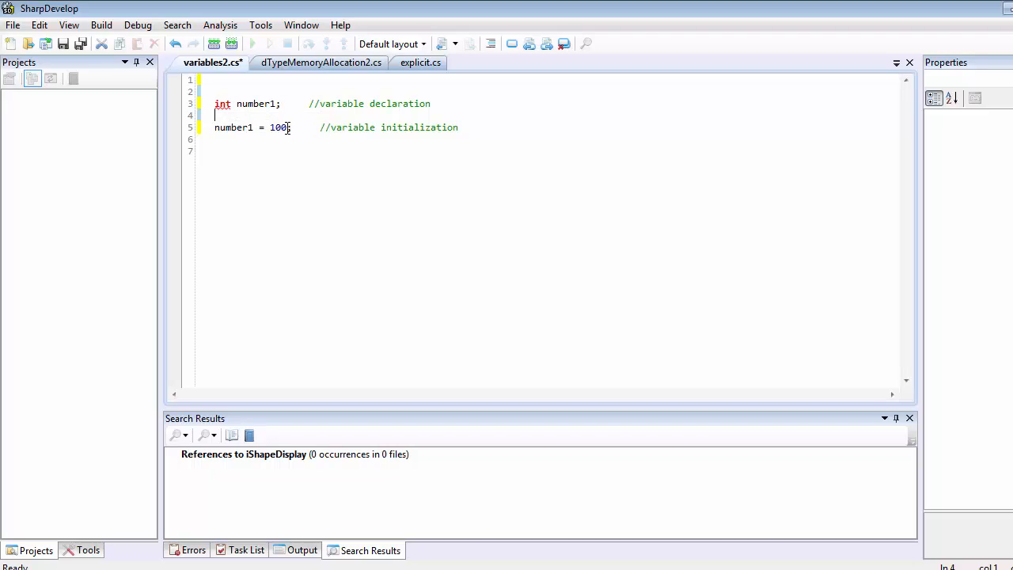
{"action": "left_click_drag", "start_coordinate": [265, 128], "coordinate": [291, 127]}
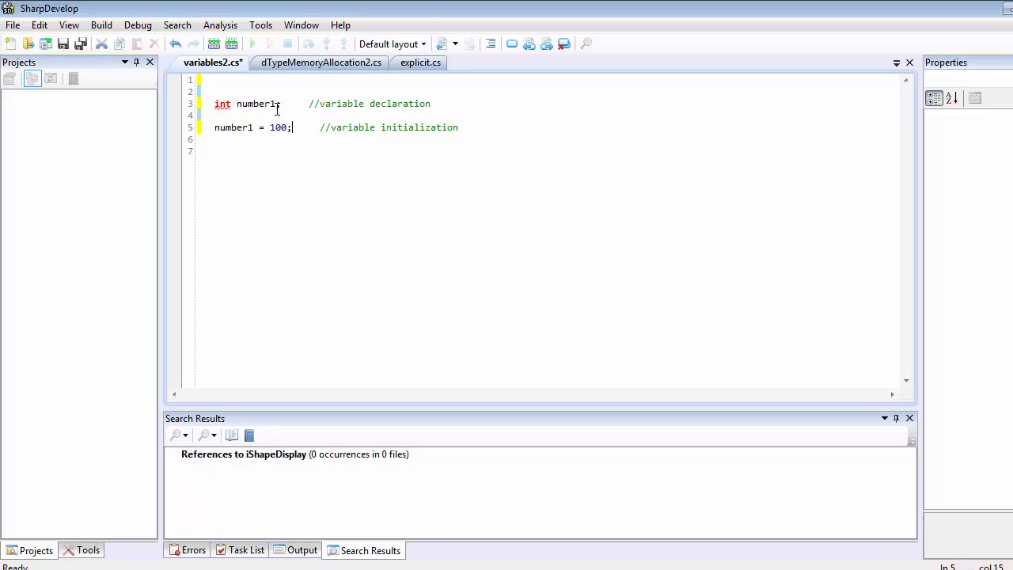
Make the declaration 'int number1 = 100;', commented as initialization in a single statement.
{"action": "left_click", "coordinate": [279, 104]}
{"action": "type", "text": " = "}
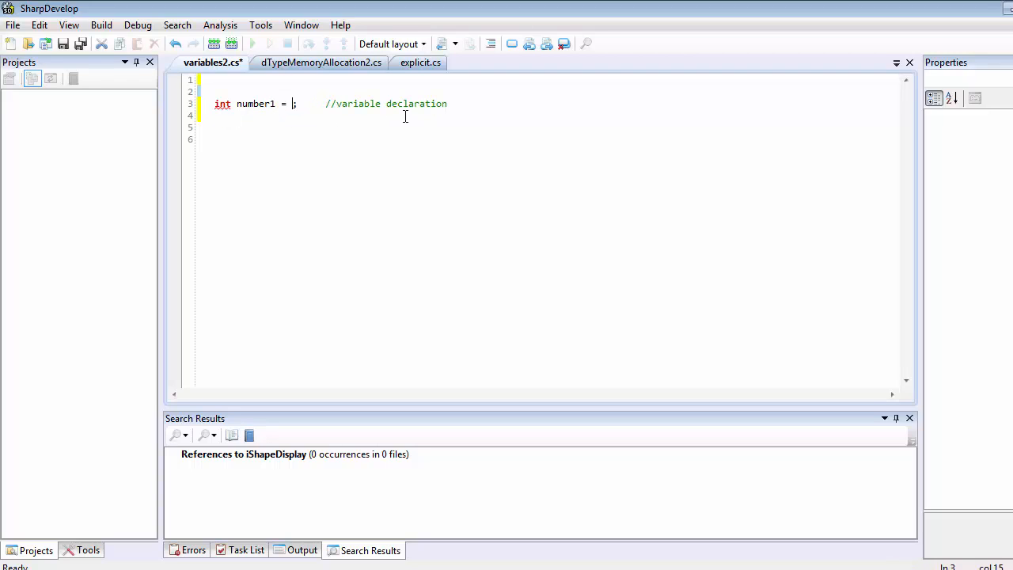
{"action": "type", "text": "100"}
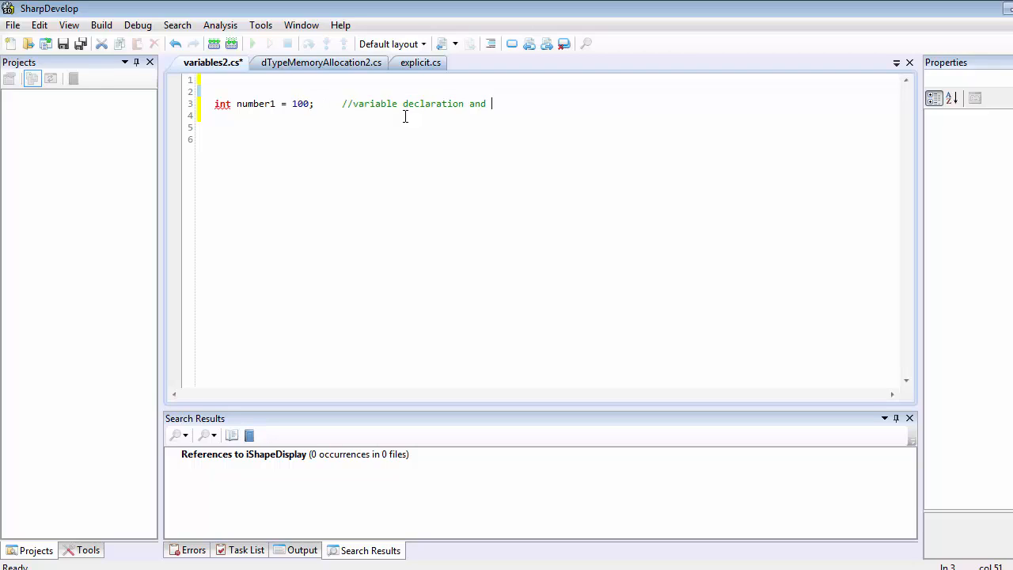
{"action": "type", "text": "init"}
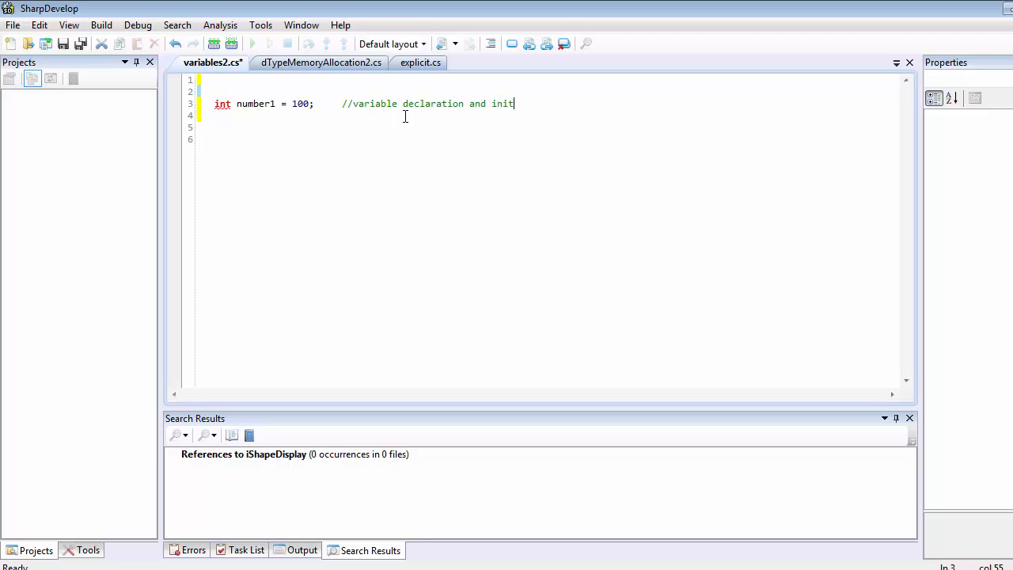
{"action": "type", "text": "ializat"}
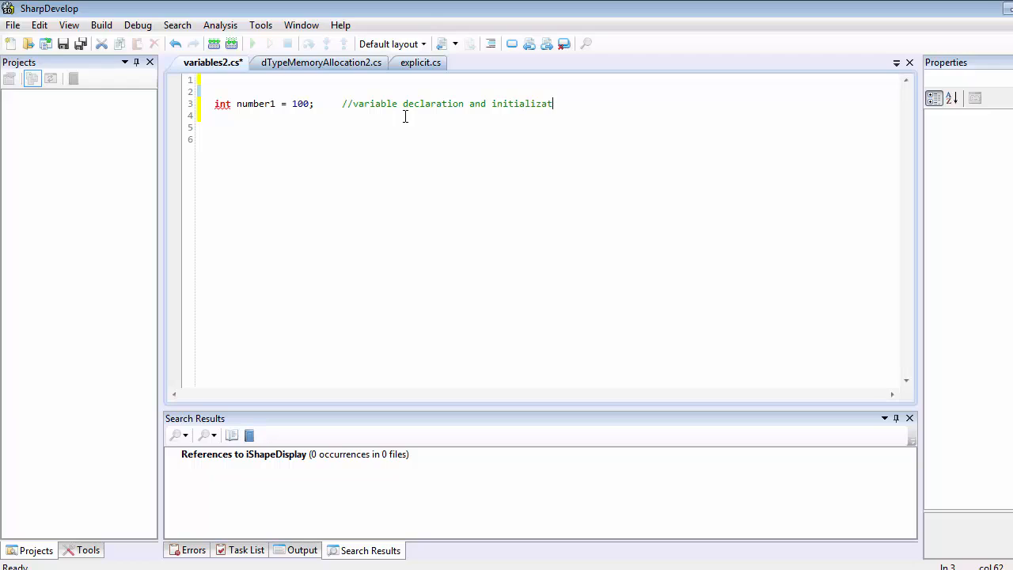
{"action": "type", "text": "ion in sing"}
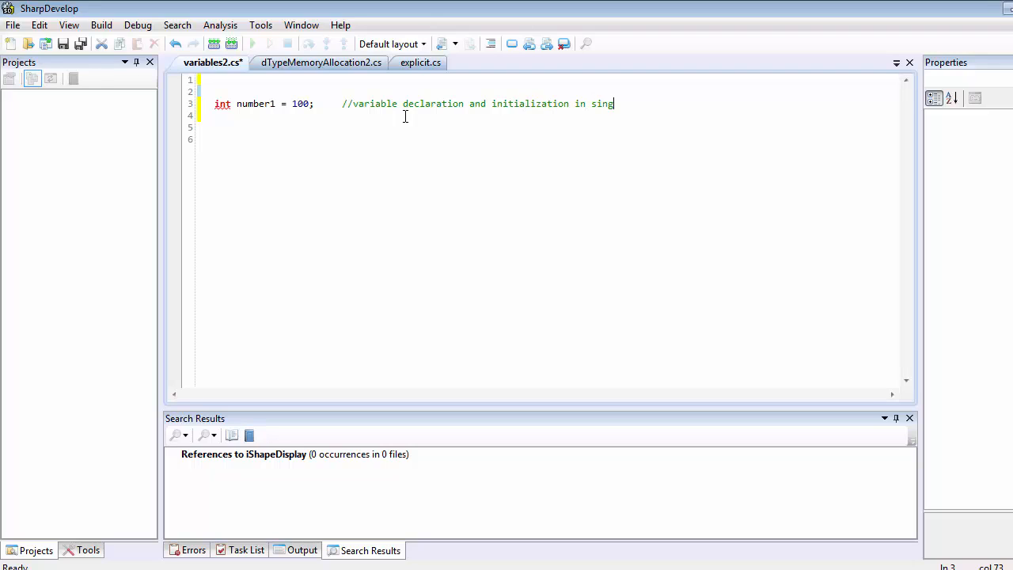
{"action": "type", "text": "gle statement"}
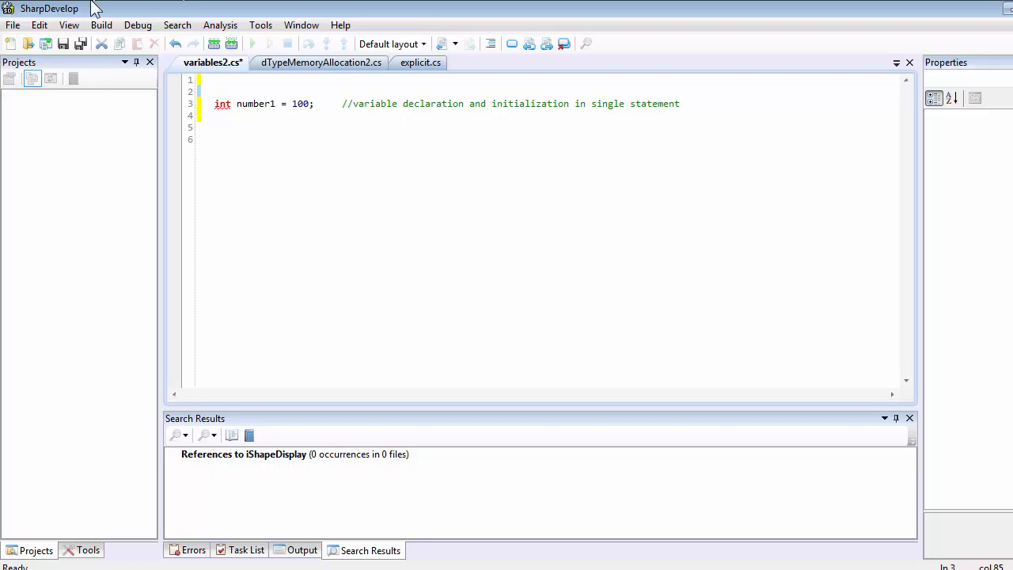
{"action": "mouse_move", "coordinate": [223, 104]}
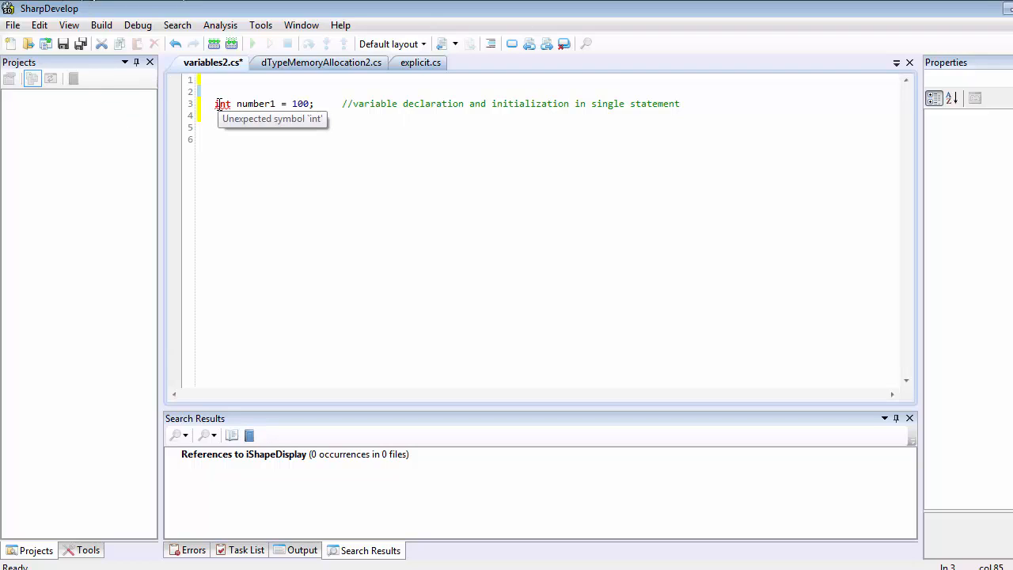
{"action": "mouse_move", "coordinate": [217, 128]}
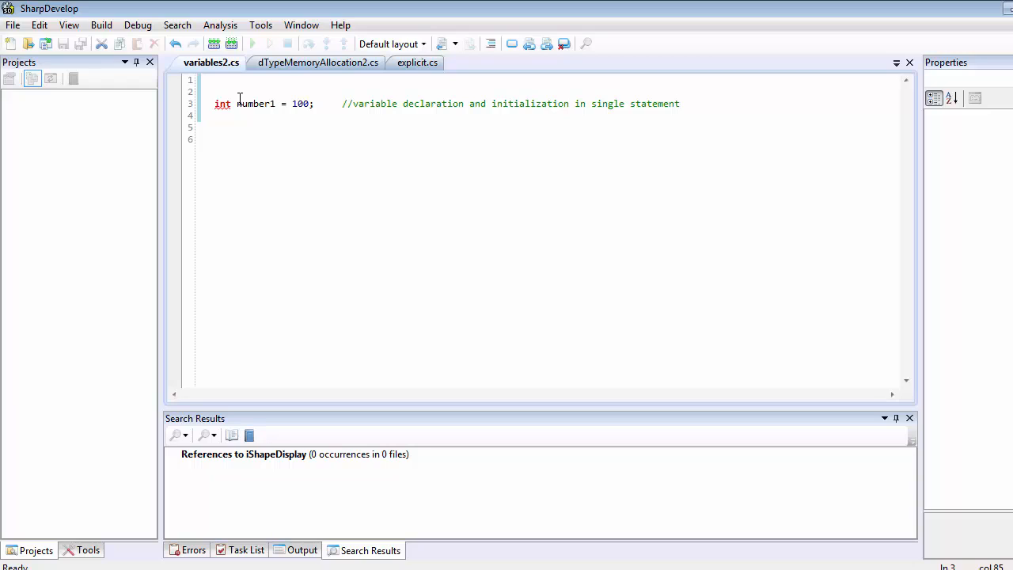
{"action": "left_click", "coordinate": [316, 104]}
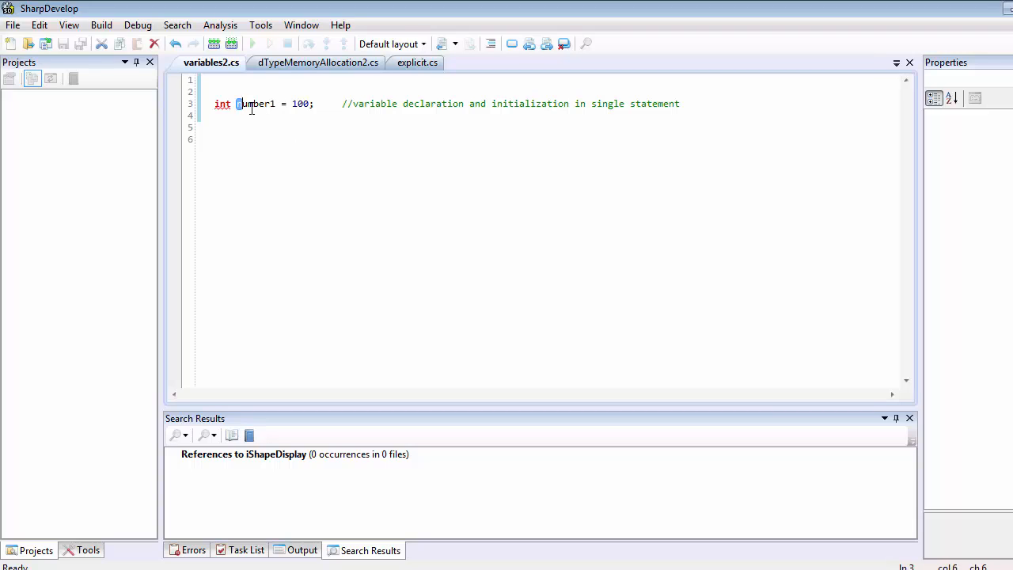
{"action": "double_click", "coordinate": [255, 104]}
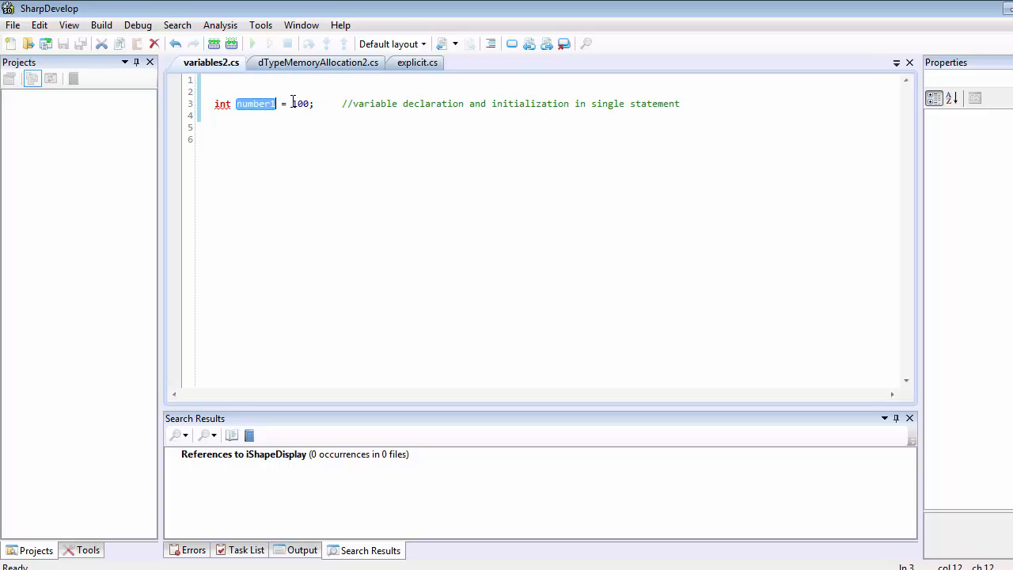
{"action": "double_click", "coordinate": [299, 104]}
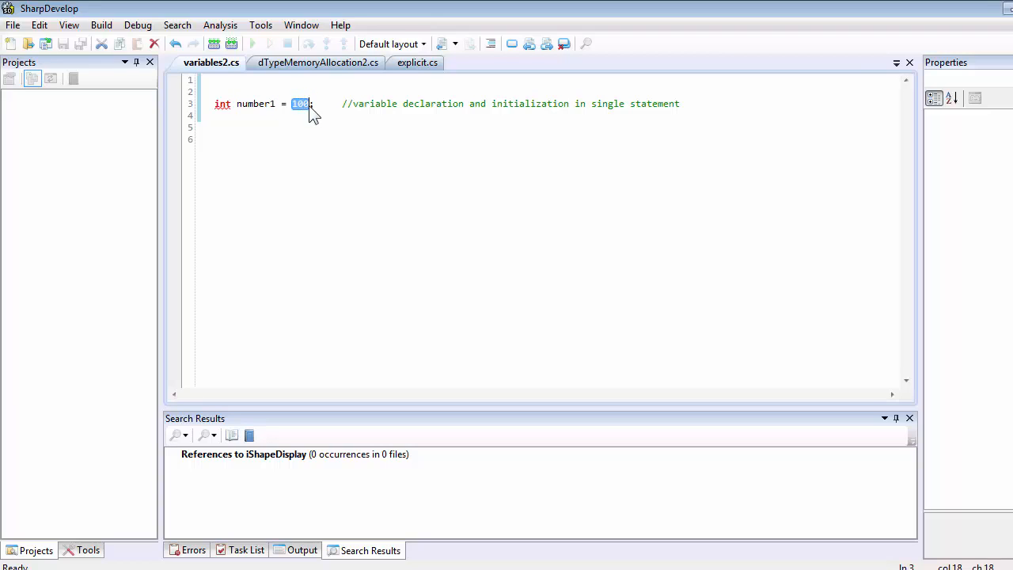
{"action": "mouse_move", "coordinate": [295, 131]}
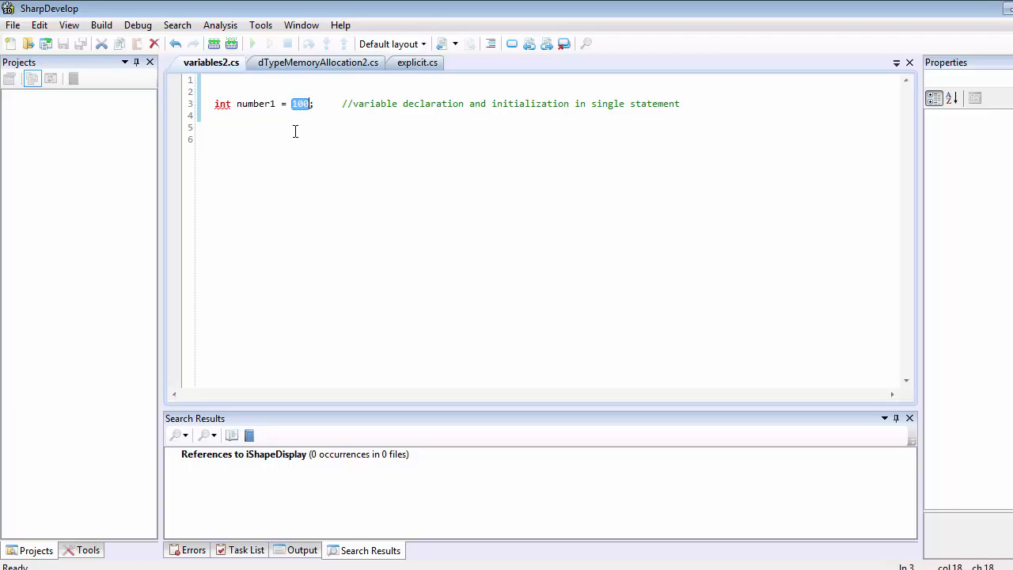
{"action": "left_click", "coordinate": [277, 103]}
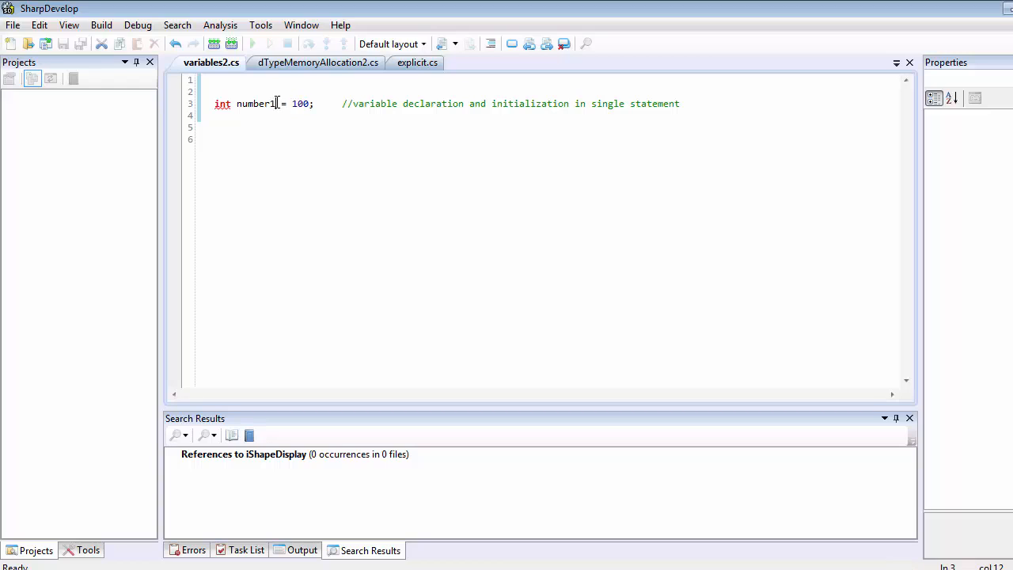
{"action": "double_click", "coordinate": [257, 103]}
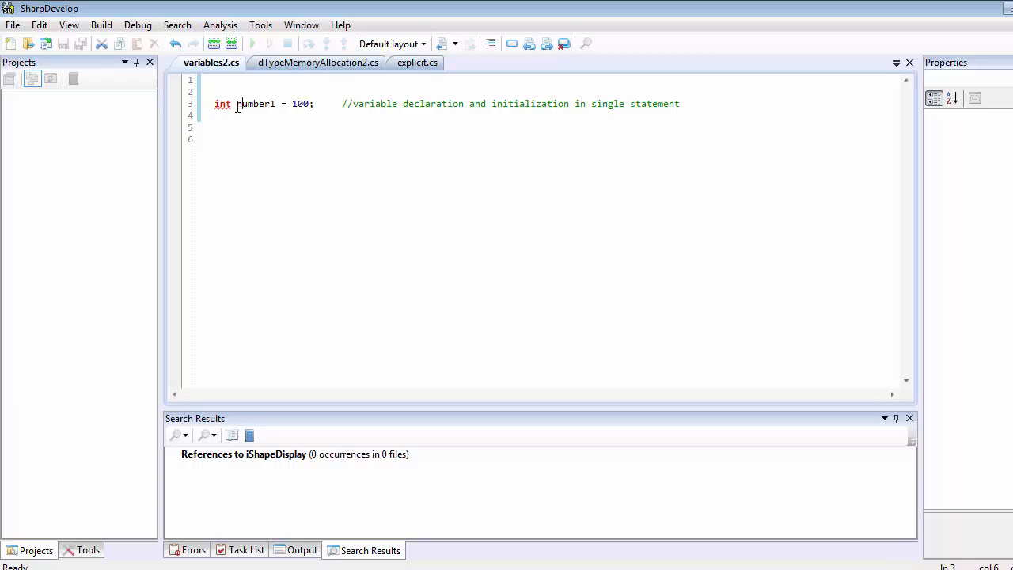
{"action": "double_click", "coordinate": [255, 104]}
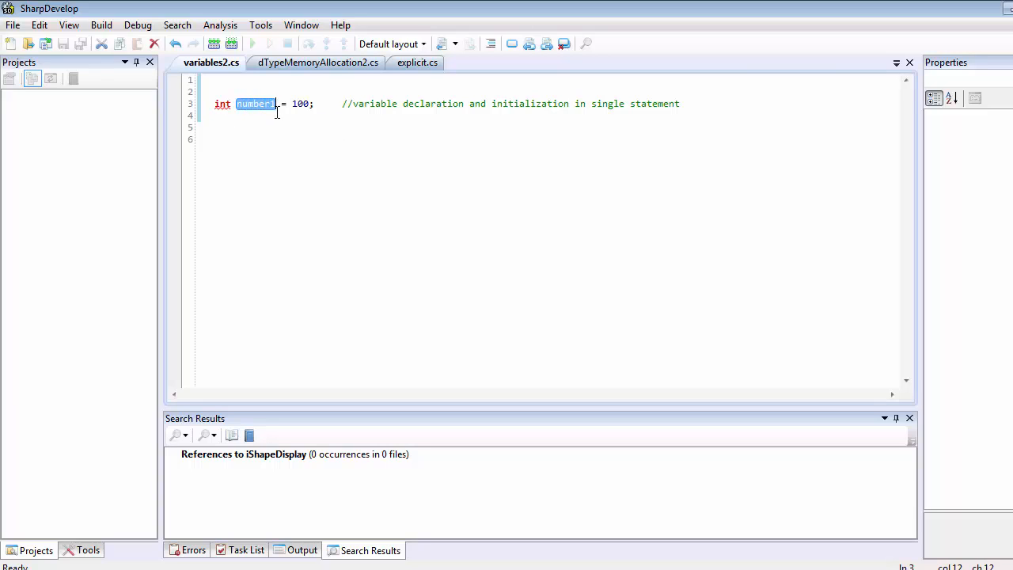
{"action": "mouse_move", "coordinate": [305, 119]}
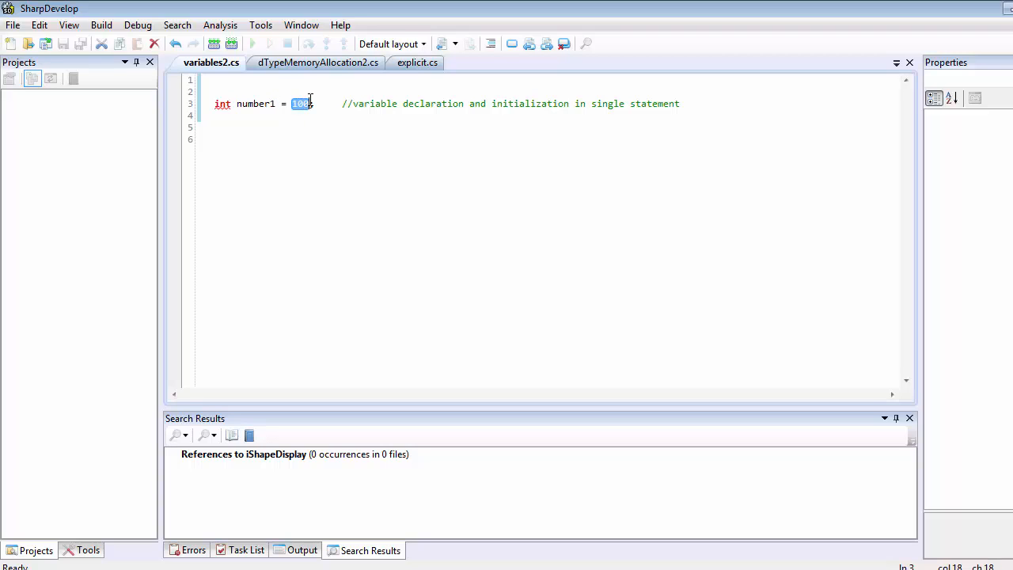
Try a "String" literal as number1's value, then delete it to leave no value.
{"action": "type", "text": "\""}
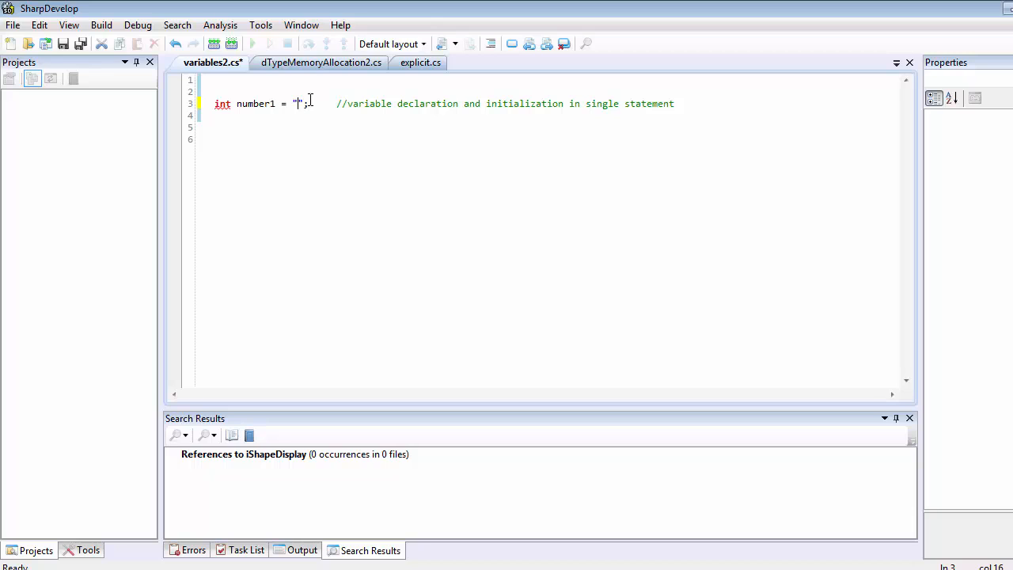
{"action": "type", "text": "Strin"}
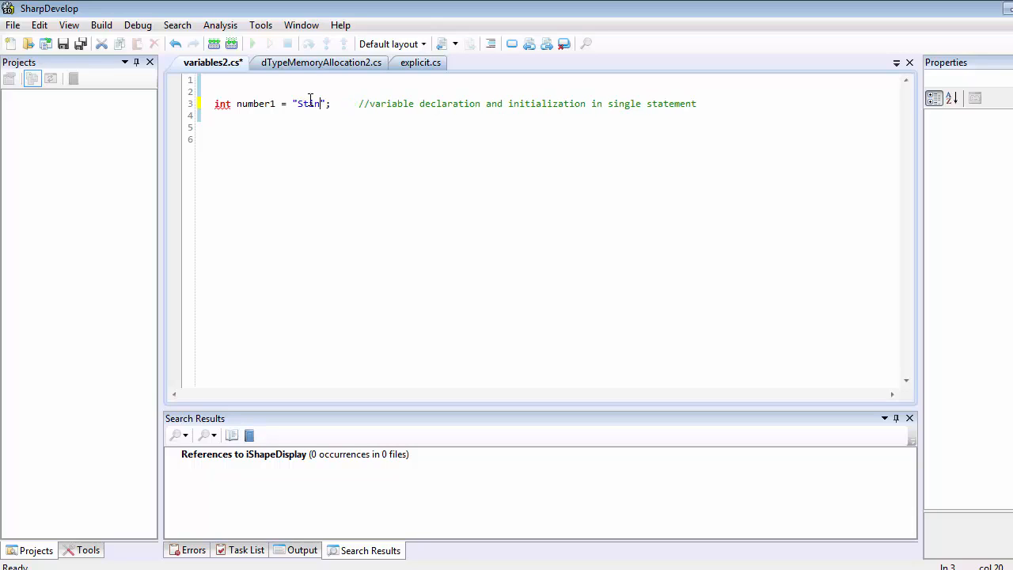
{"action": "type", "text": "g"}
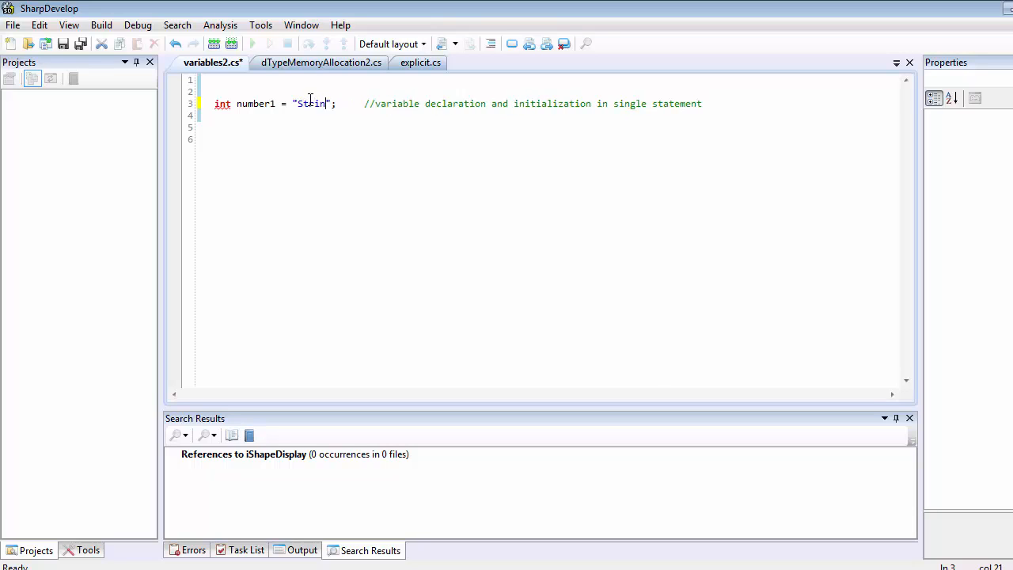
{"action": "type", "text": "g"}
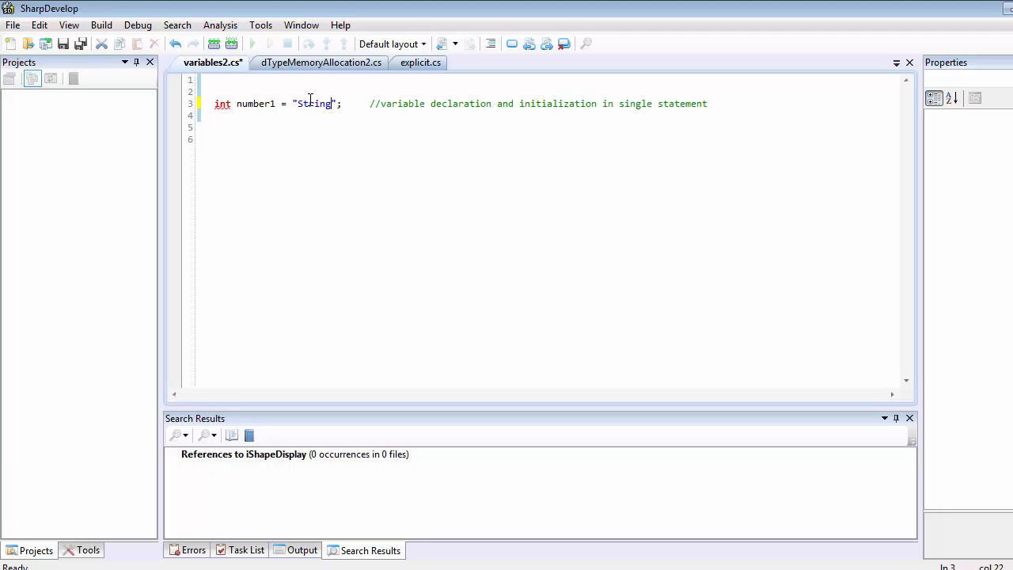
{"action": "key", "text": "BackSpace"}
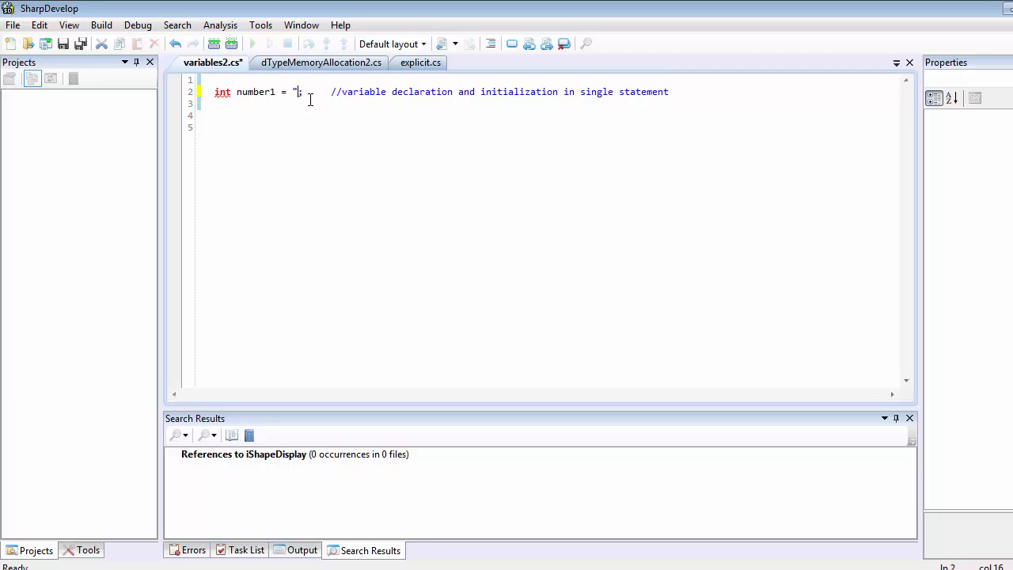
{"action": "key", "text": "Backspace"}
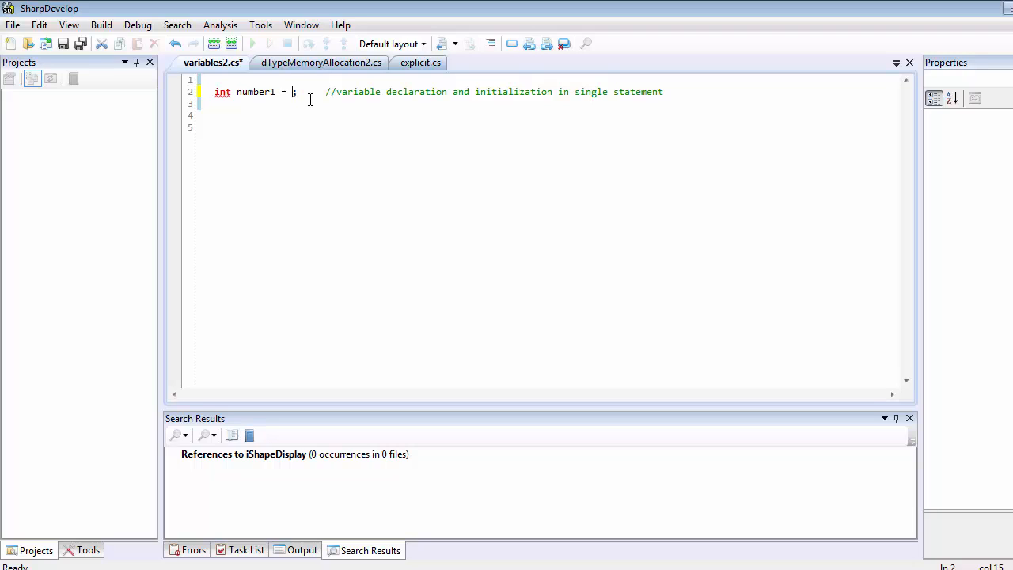
{"action": "mouse_move", "coordinate": [285, 75]}
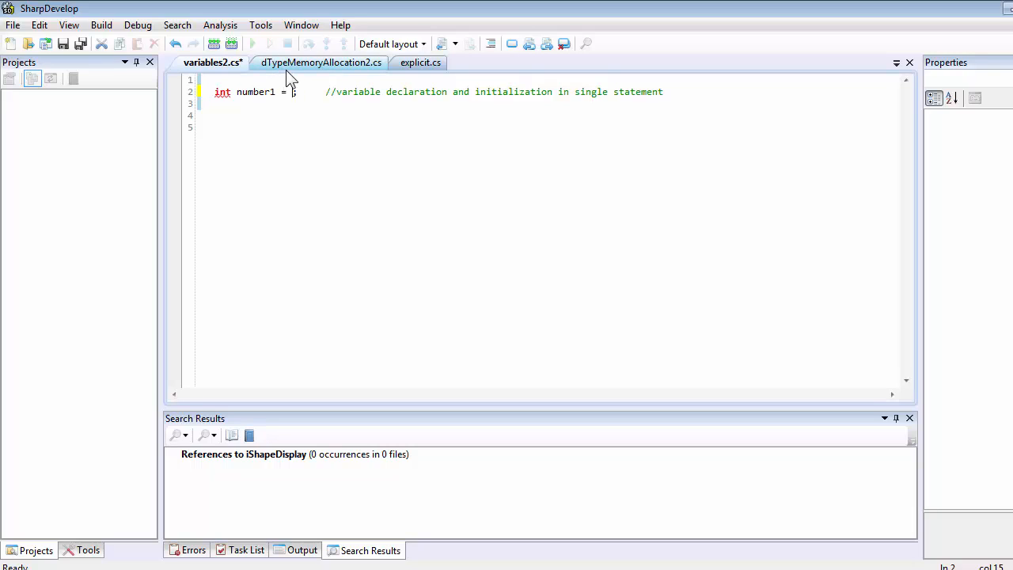
Switch to dTypeMemoryAllocation2.cs and select its memoryAllocation class code through the Boolean line.
{"action": "left_click", "coordinate": [321, 63]}
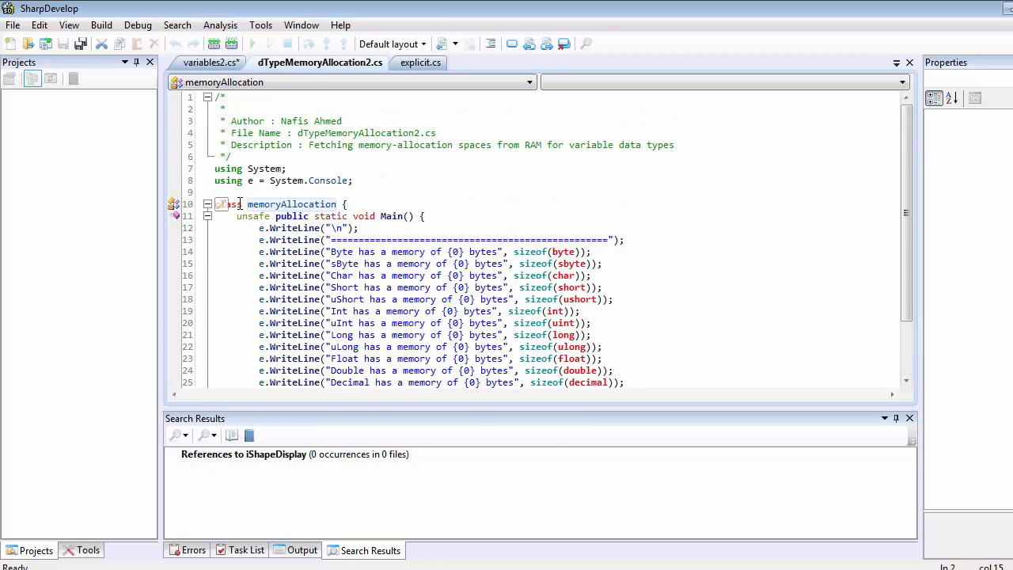
{"action": "scroll", "scroll_direction": "down", "scroll_amount": 3}
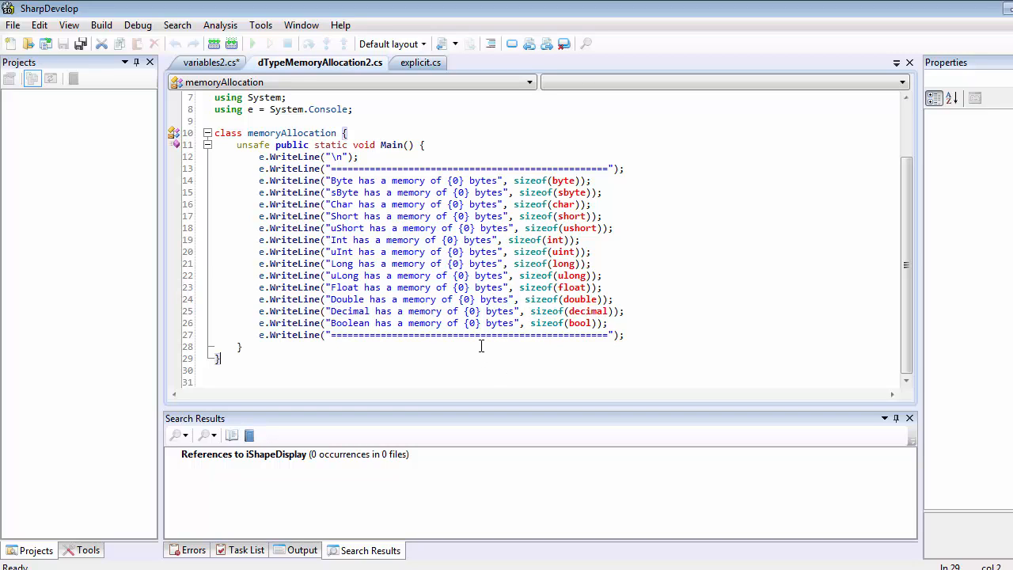
{"action": "left_click_drag", "start_coordinate": [237, 144], "coordinate": [245, 346]}
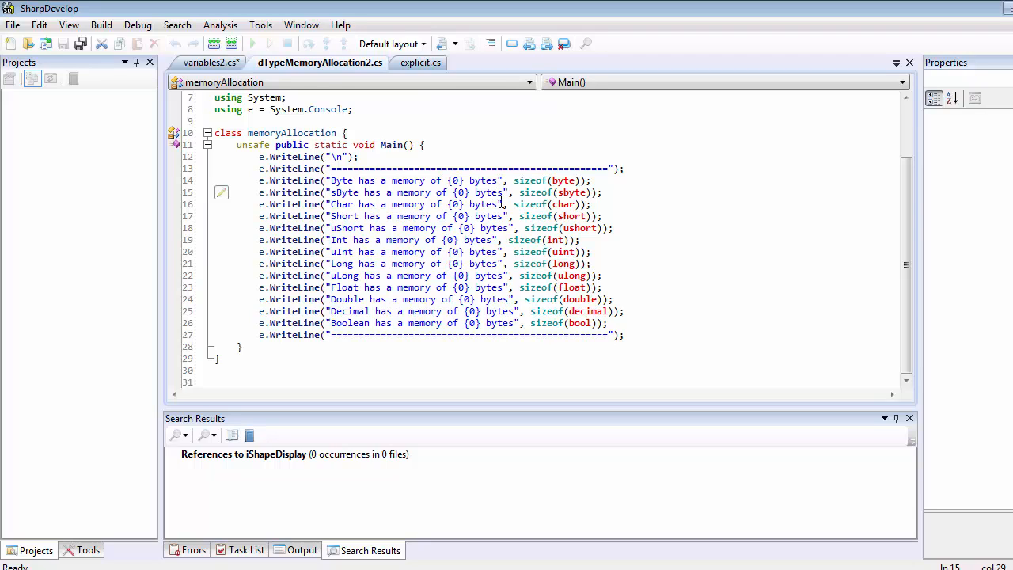
{"action": "mouse_move", "coordinate": [211, 424]}
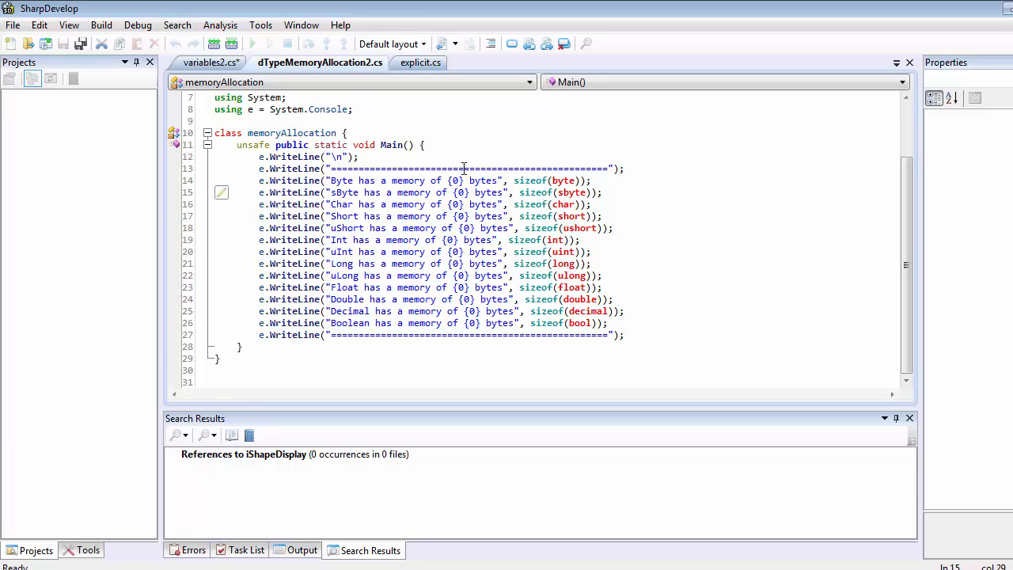
{"action": "mouse_move", "coordinate": [611, 251]}
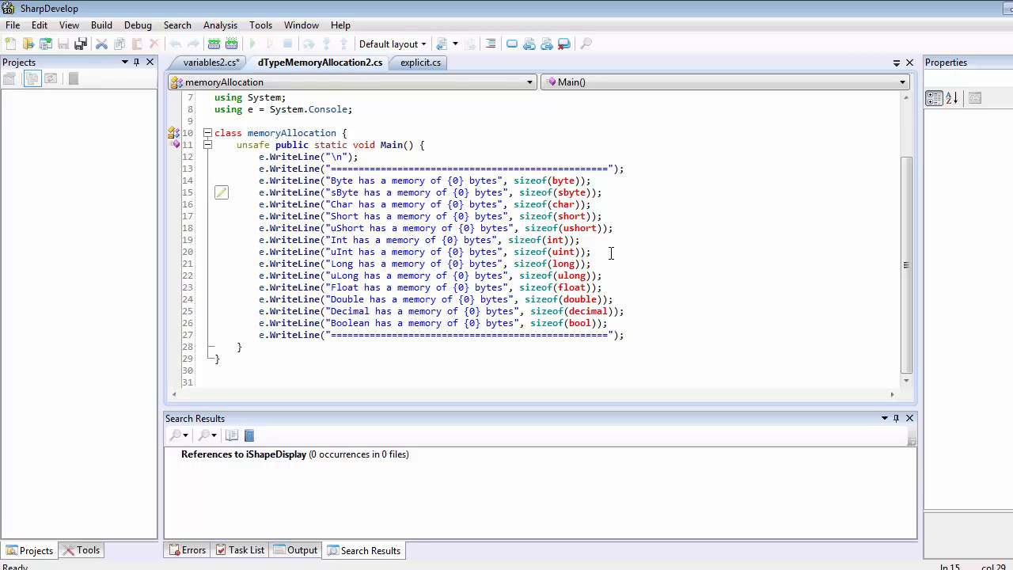
{"action": "mouse_move", "coordinate": [296, 482]}
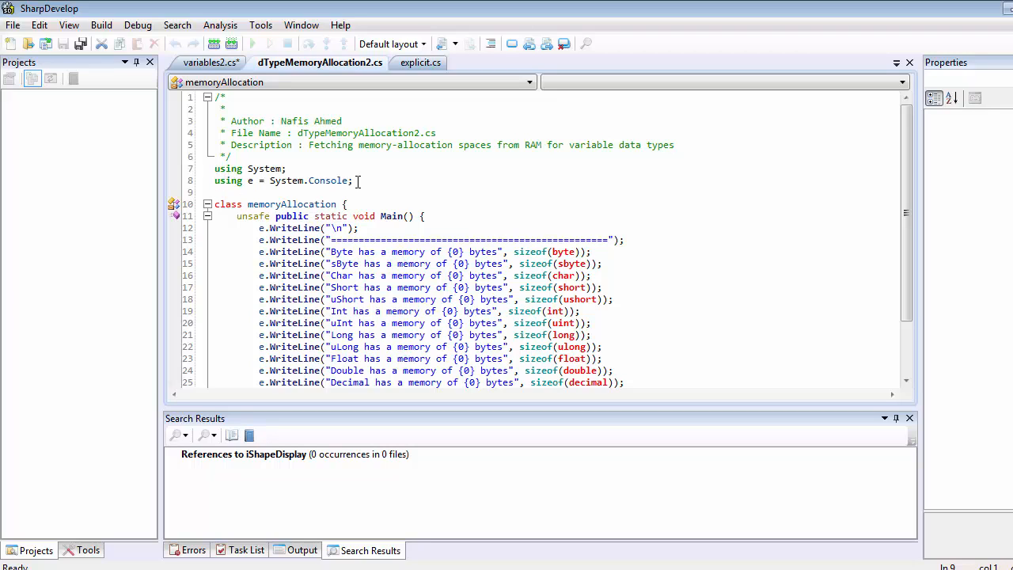
{"action": "scroll", "scroll_direction": "down", "scroll_amount": 3}
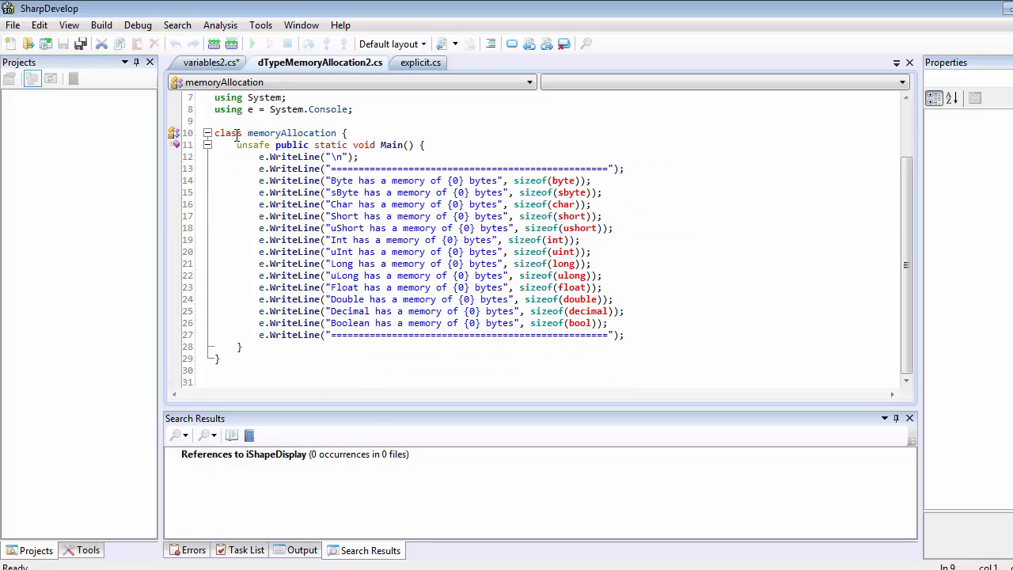
{"action": "left_click_drag", "start_coordinate": [233, 132], "coordinate": [370, 323]}
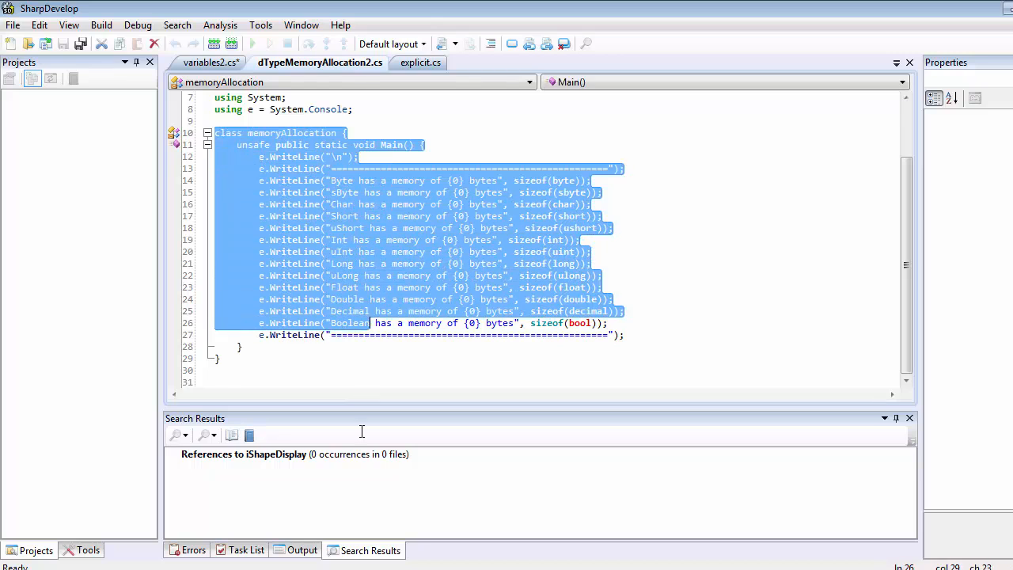